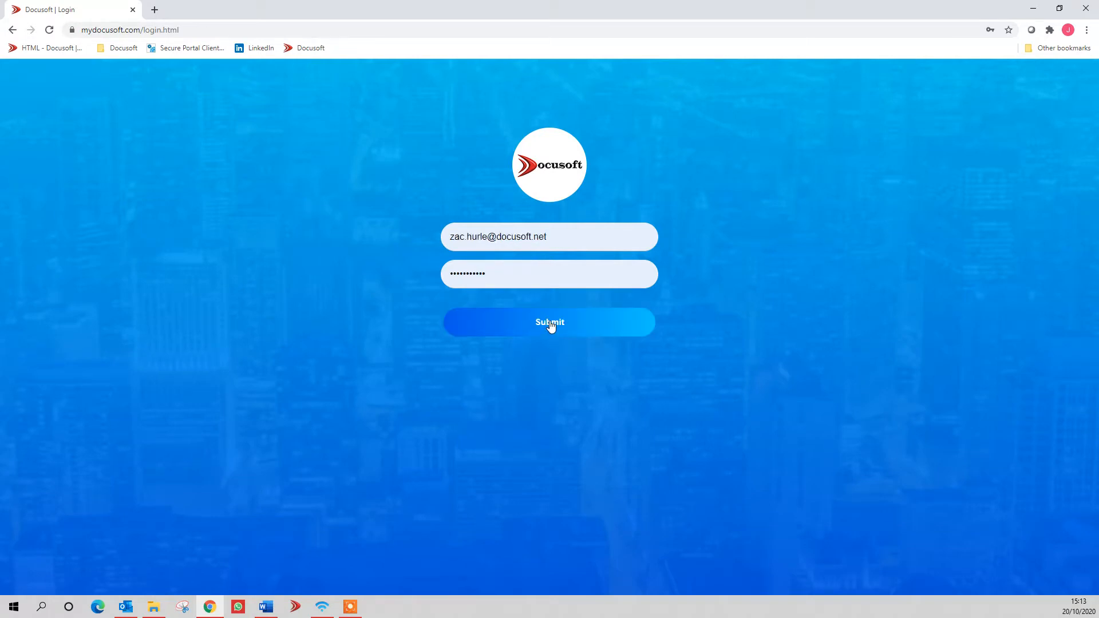
Step: Sign in to Docusoft and land on the dashboard with 43 outstanding tasks
left_click(548, 323)
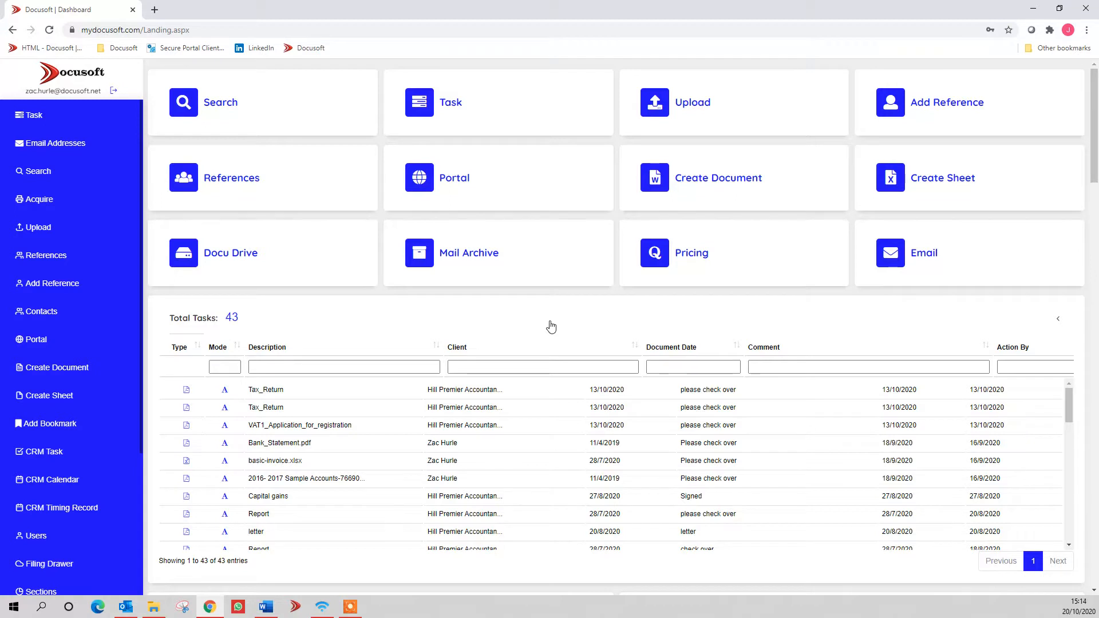
mouse_move(241, 118)
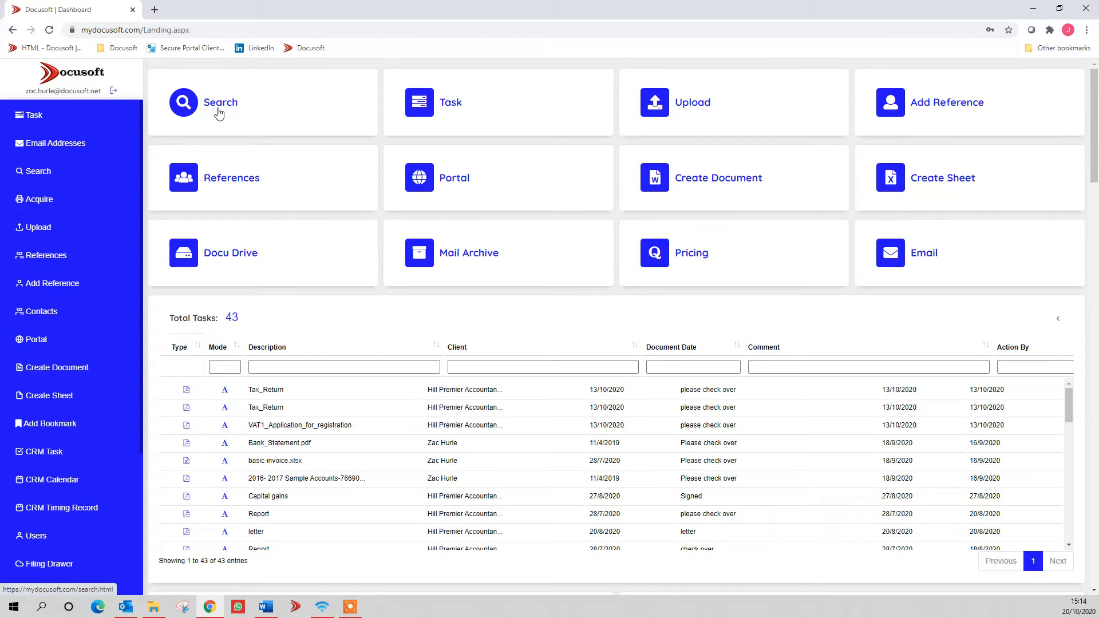
mouse_move(315, 126)
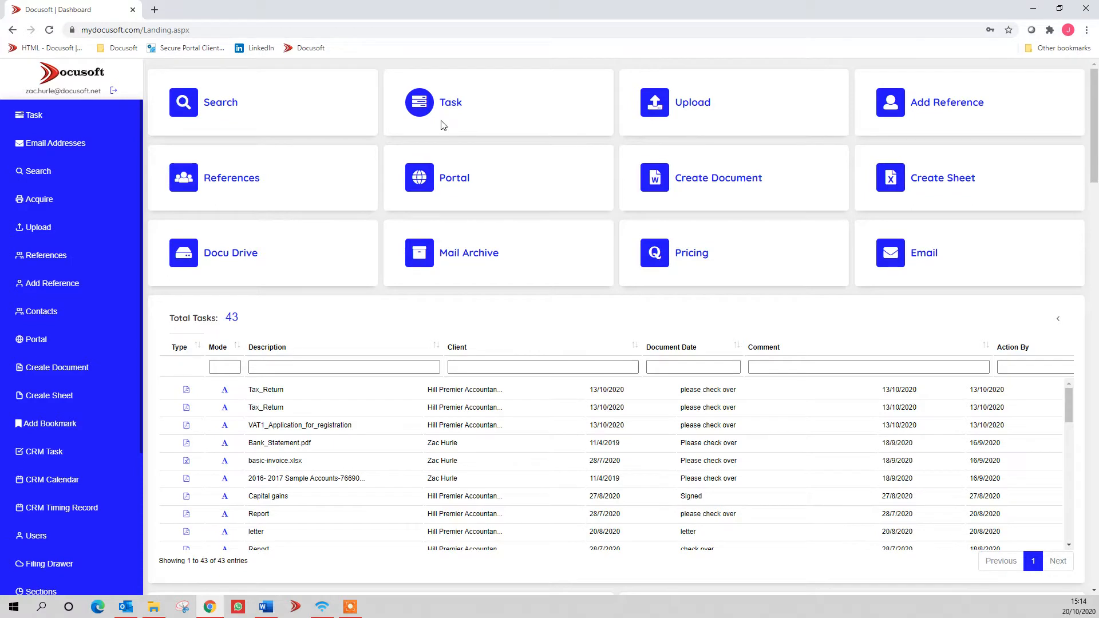
mouse_move(522, 115)
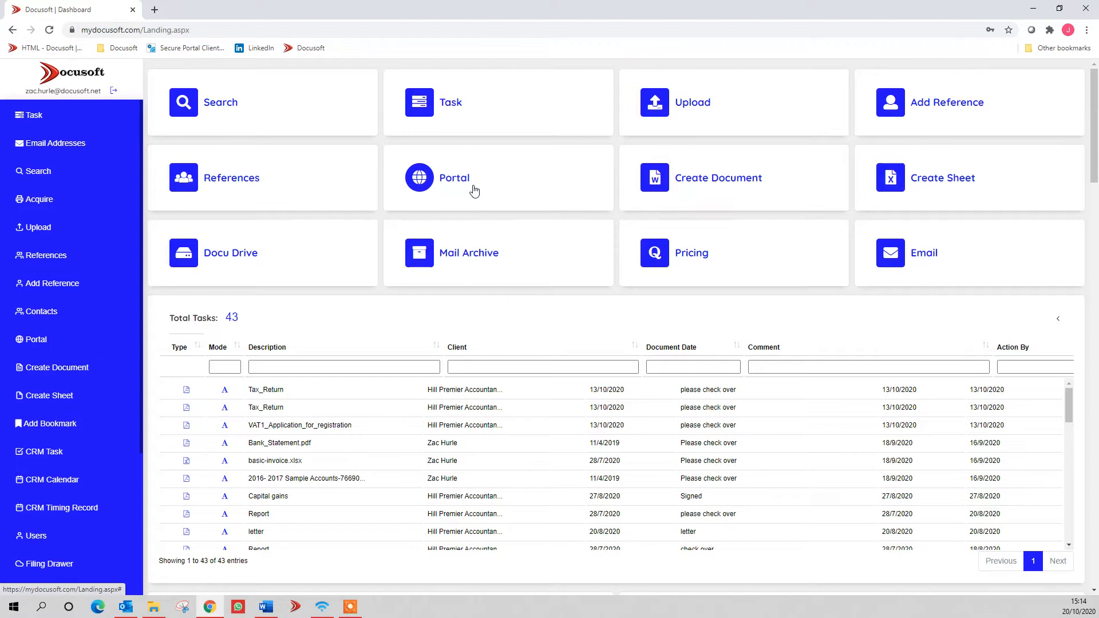
mouse_move(466, 189)
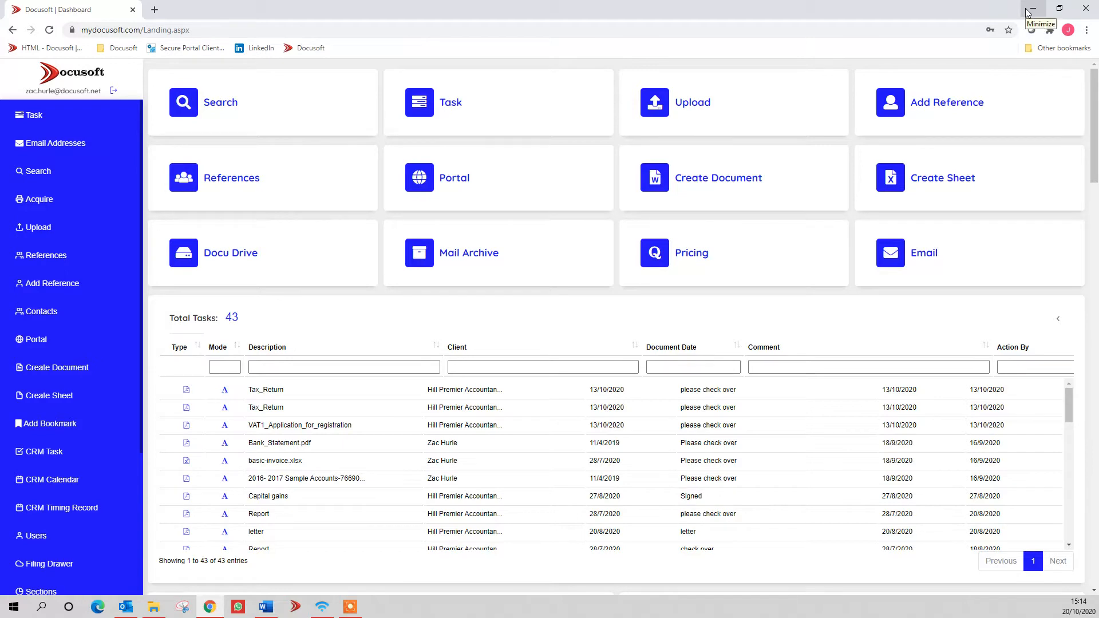
Step: Bring up the latest Documents email in Outlook and select its attachments
left_click(1030, 8)
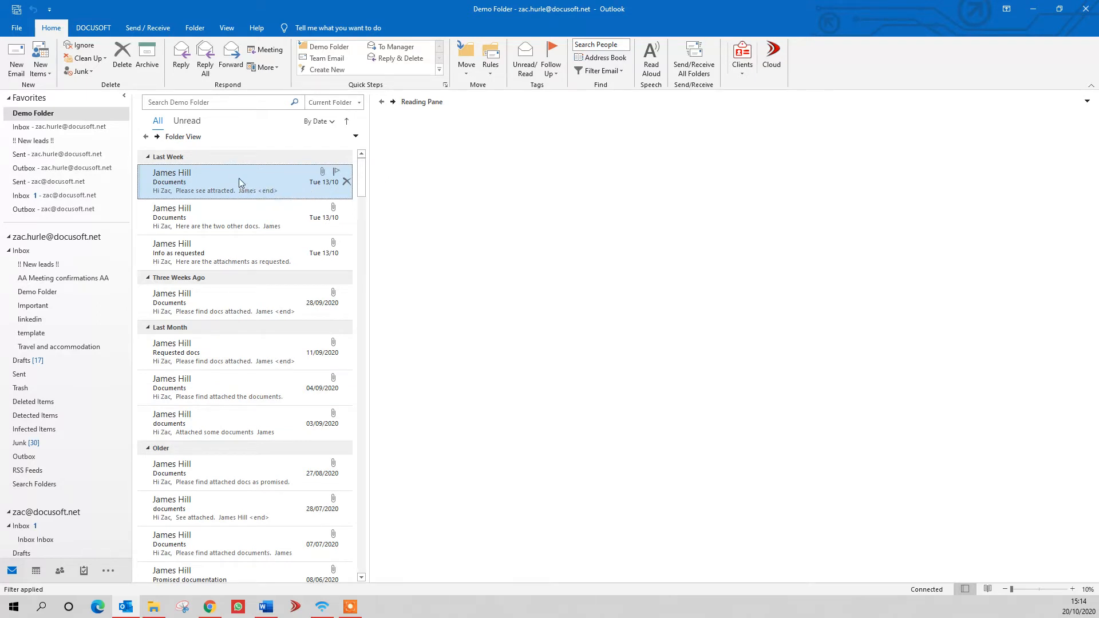
left_click(245, 182)
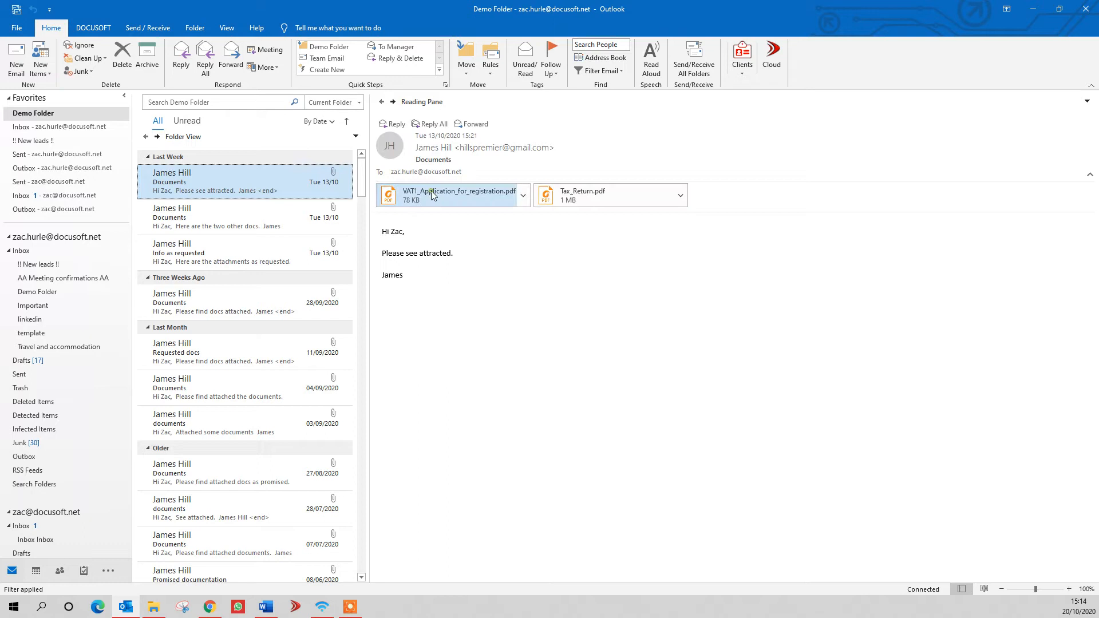
left_click(458, 194)
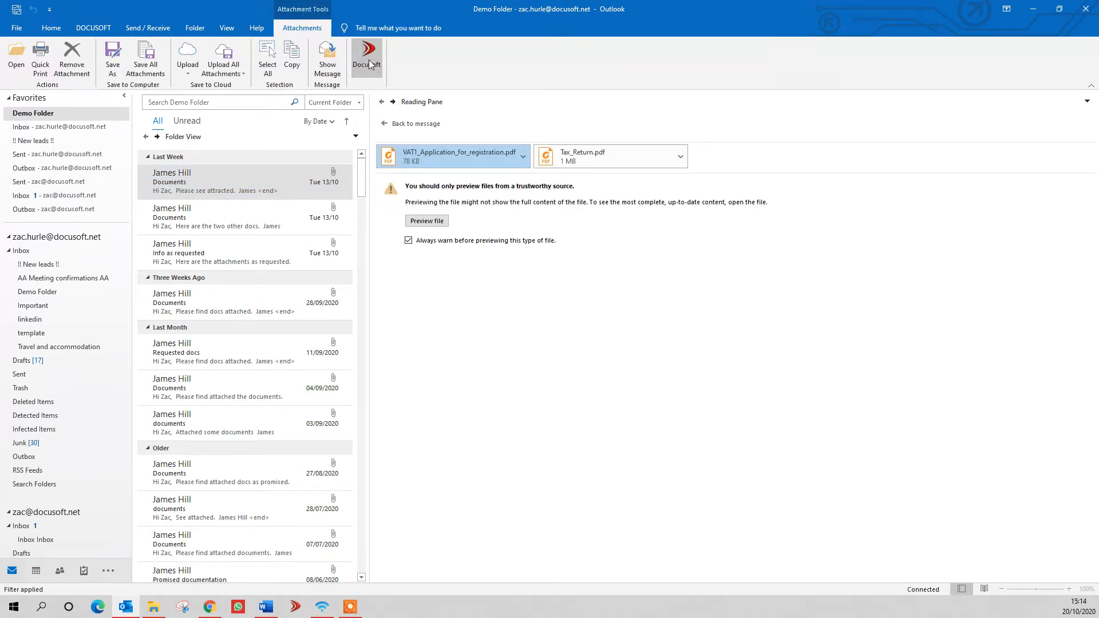
Step: Send only the Tax_Return.pdf attachment to Docusoft, excluding the VAT1 application
left_click(367, 56)
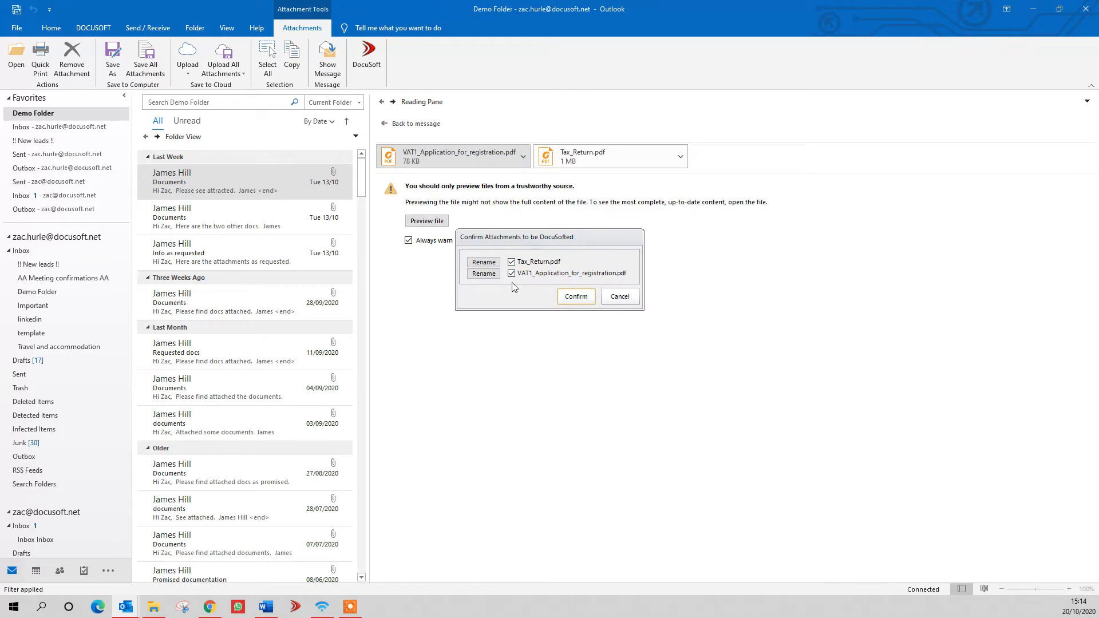
left_click(511, 274)
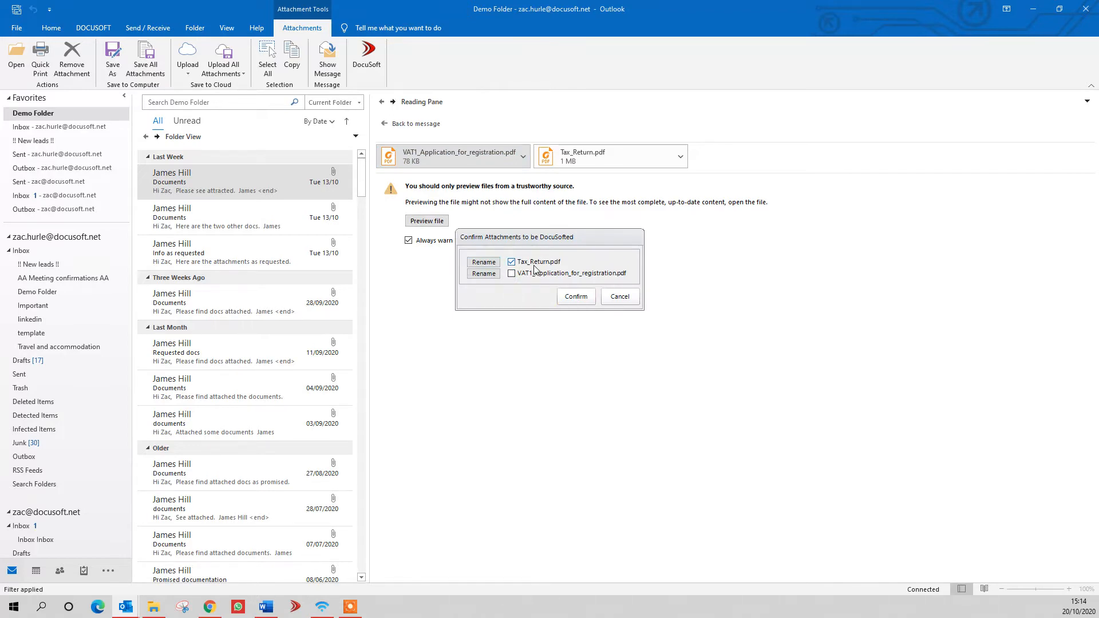
left_click(576, 295)
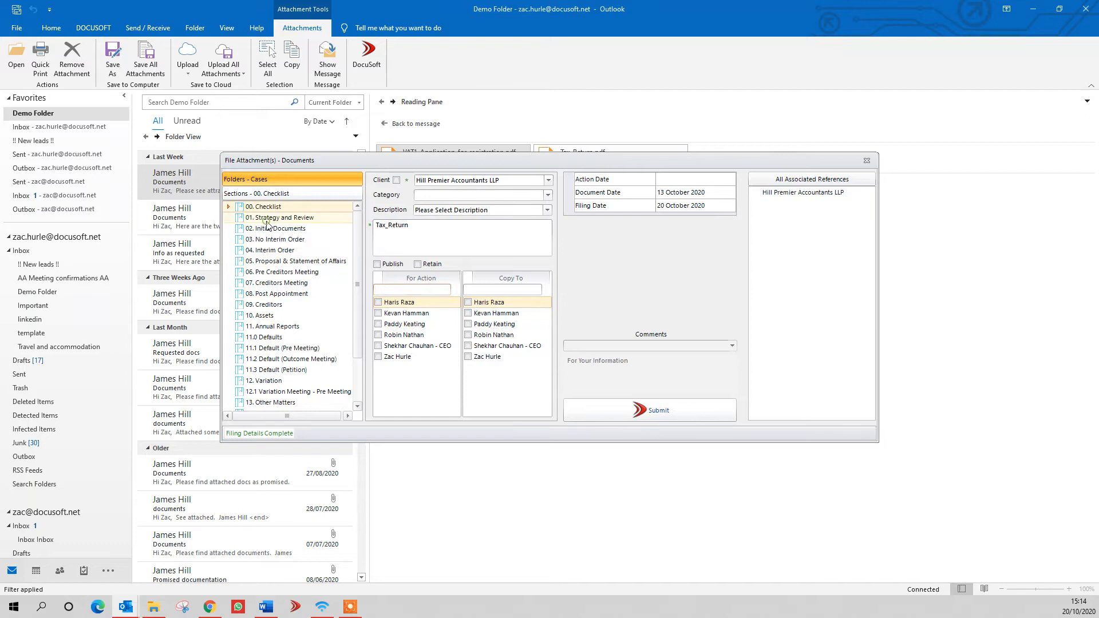
Step: File Tax_Return under Strategy and Review for Hill Premier with a check-over action due 21/10/2020
left_click(281, 218)
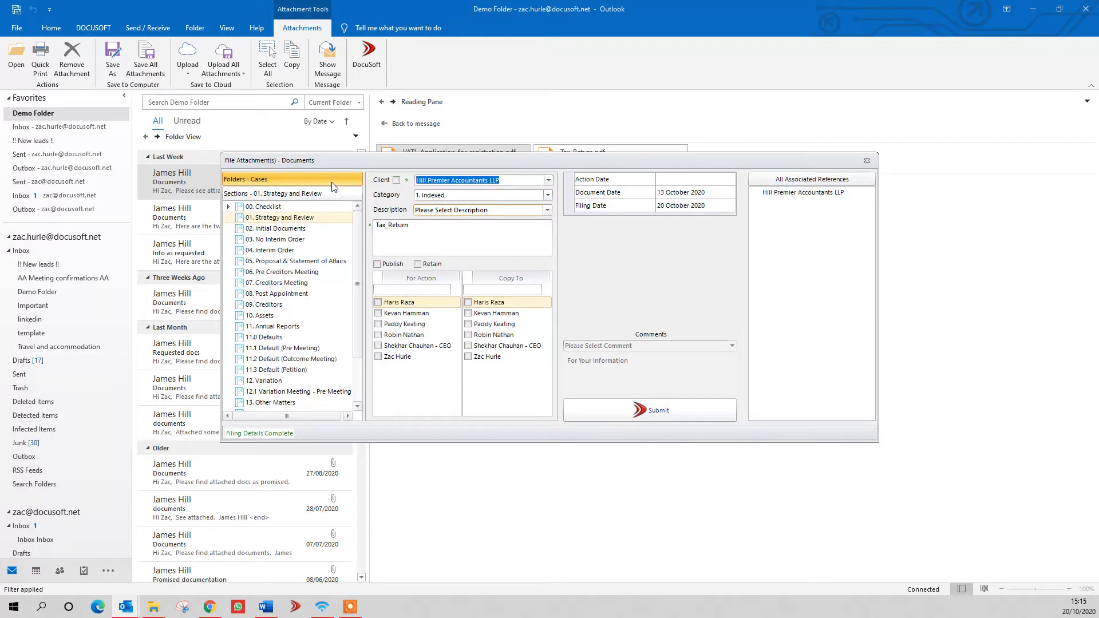
type("hill")
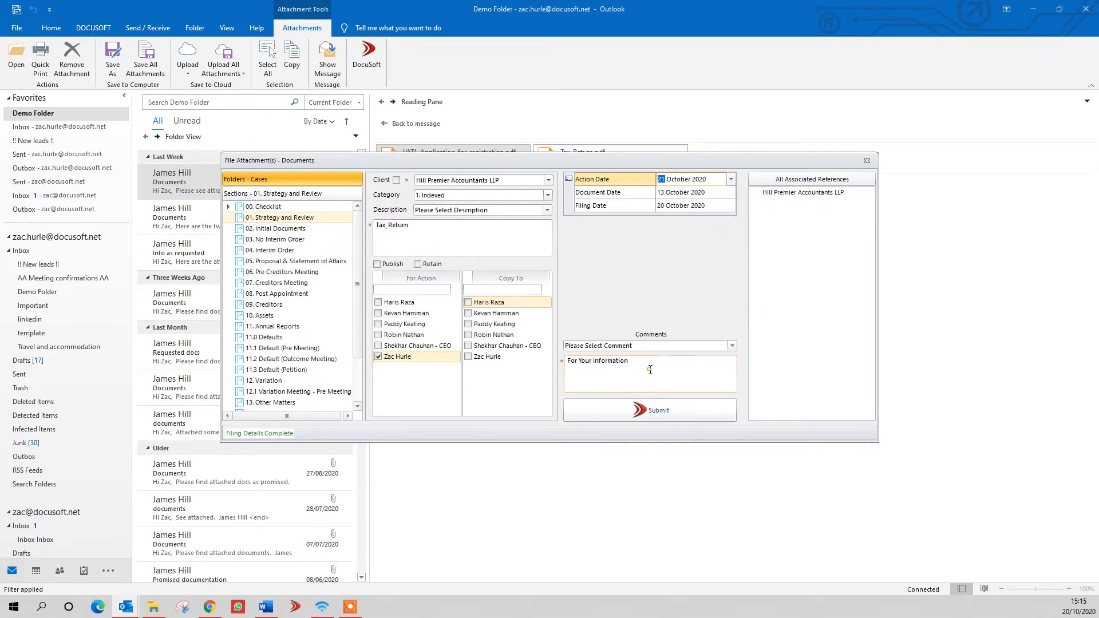
type("Pleasee check over")
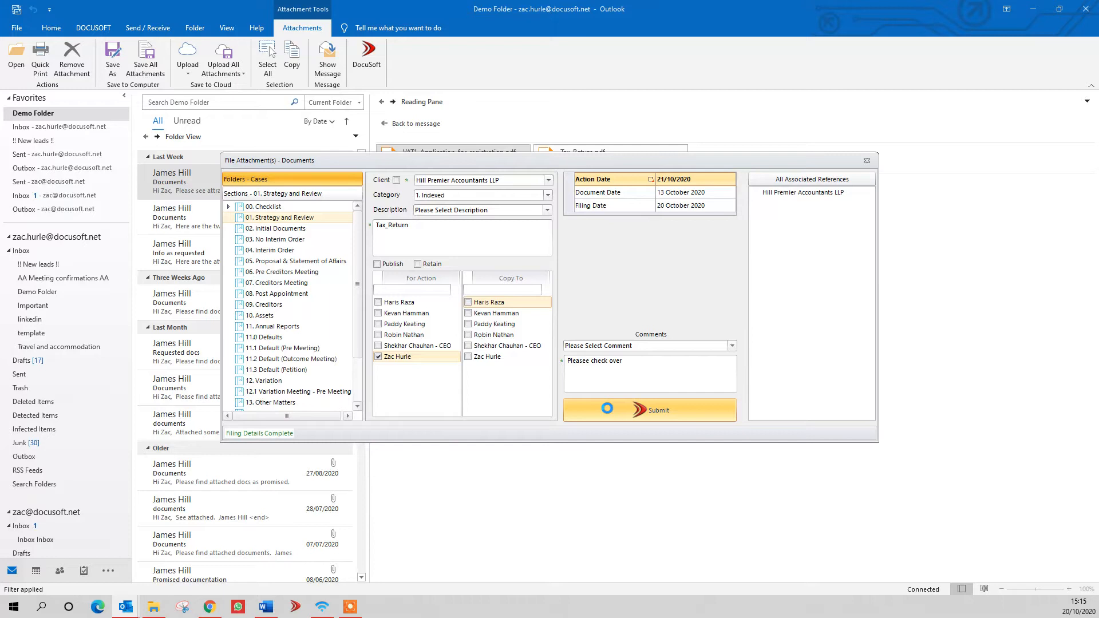
left_click(658, 410)
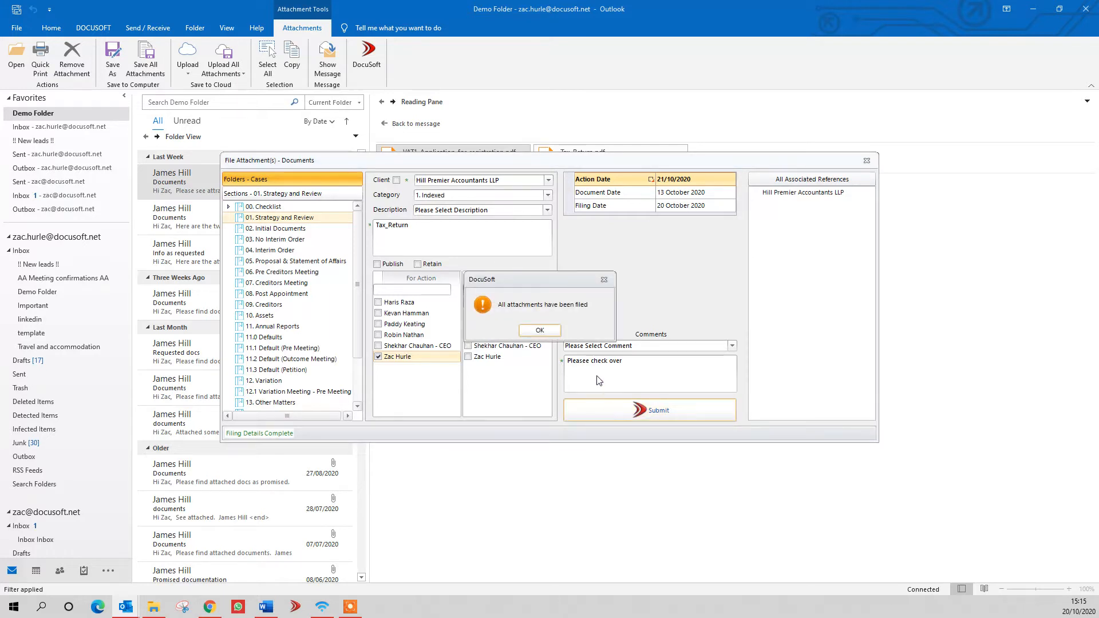
left_click(539, 330)
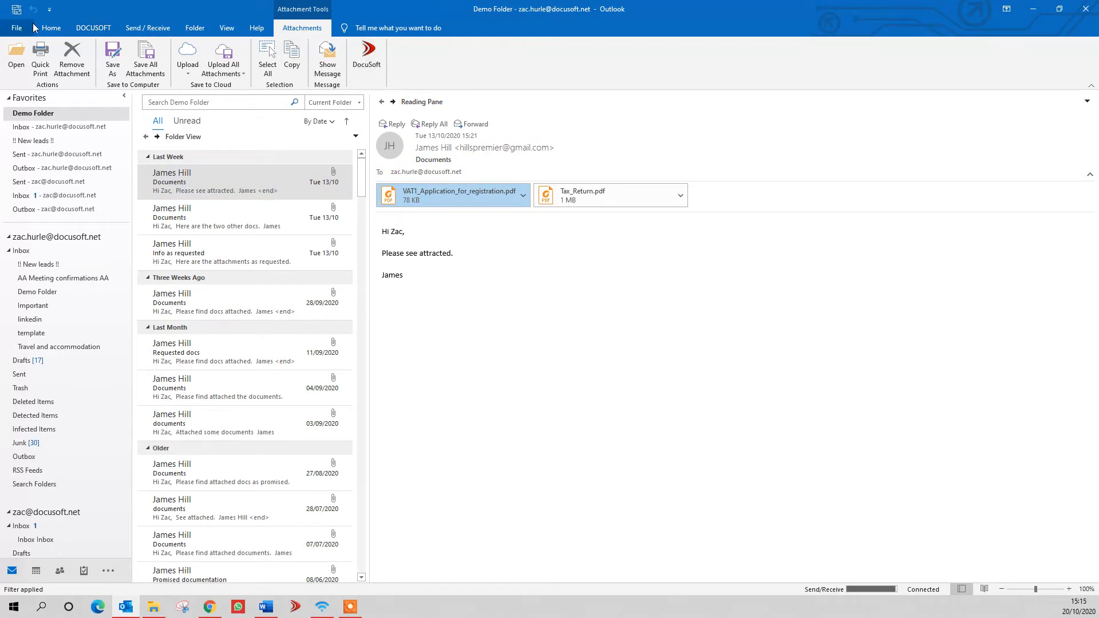
Step: File the whole Documents email into Docusoft under Hill Premier Accountants LLP
left_click(51, 27)
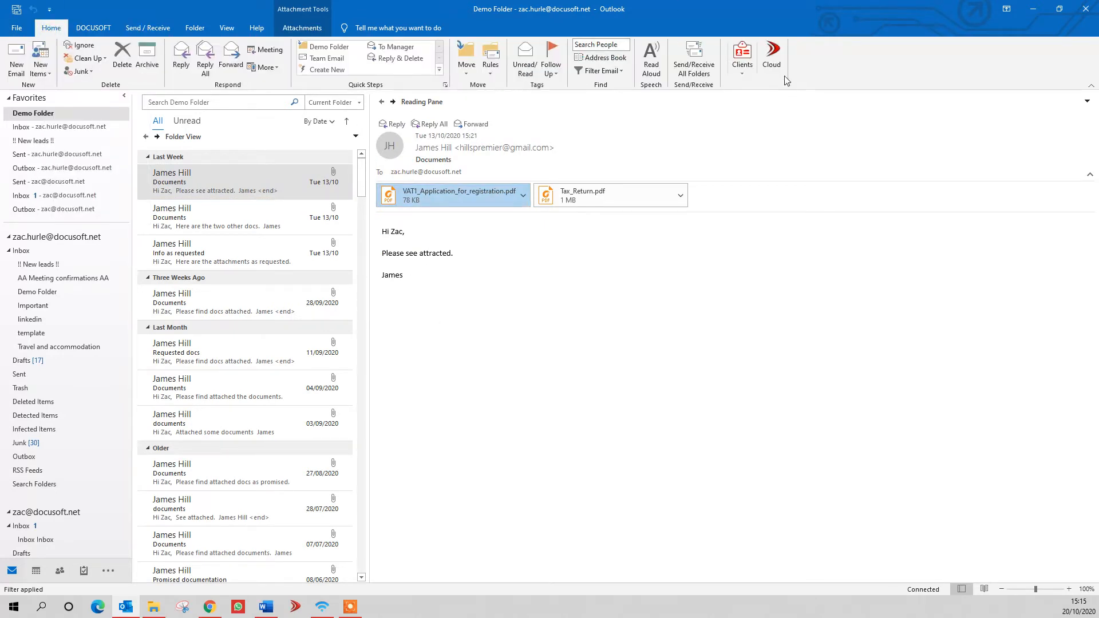
left_click(771, 57)
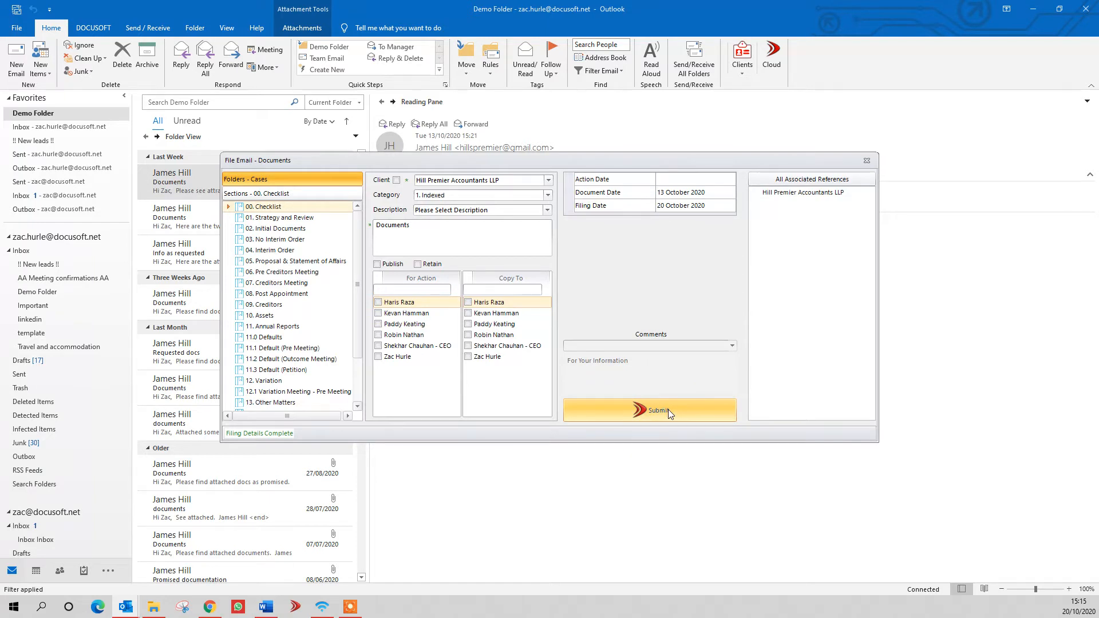
left_click(648, 409)
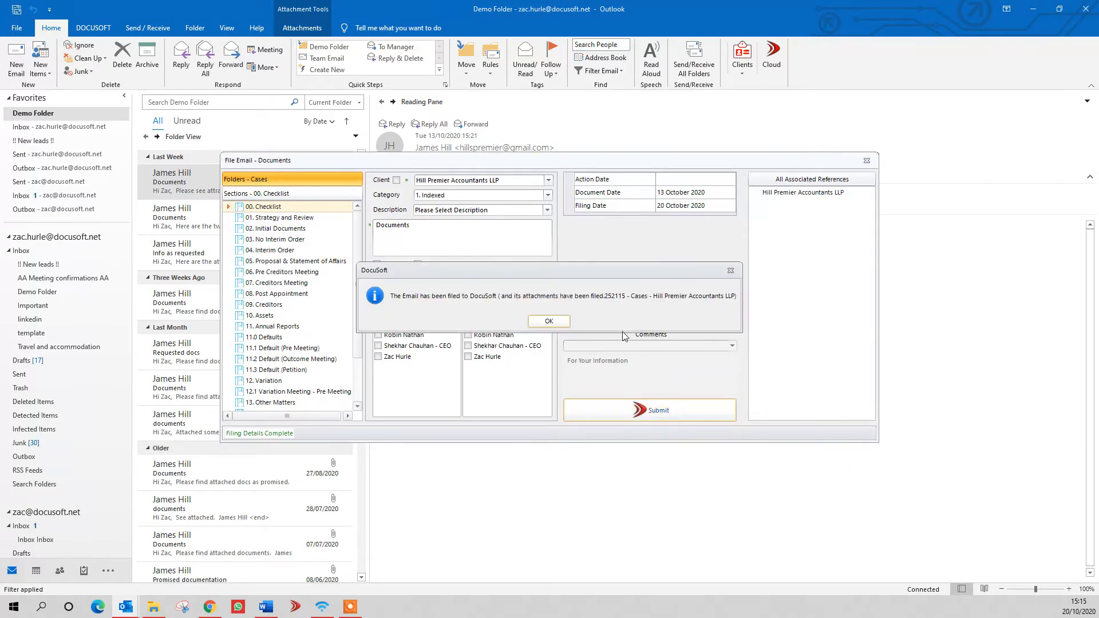
left_click(548, 320)
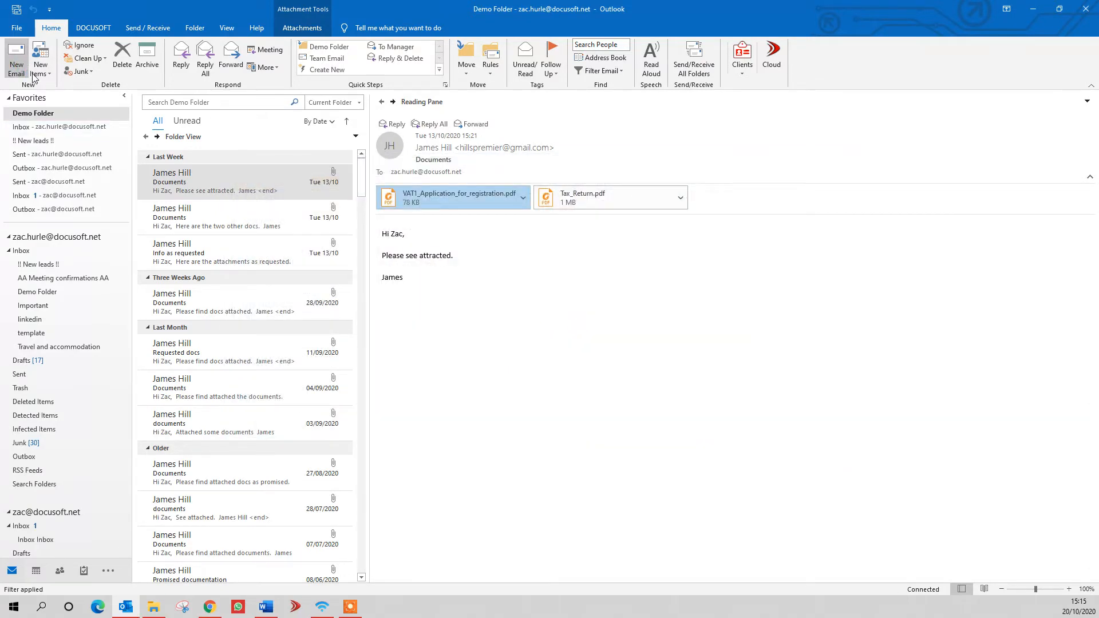
Step: Compose and send a short Test email from Outlook
left_click(15, 58)
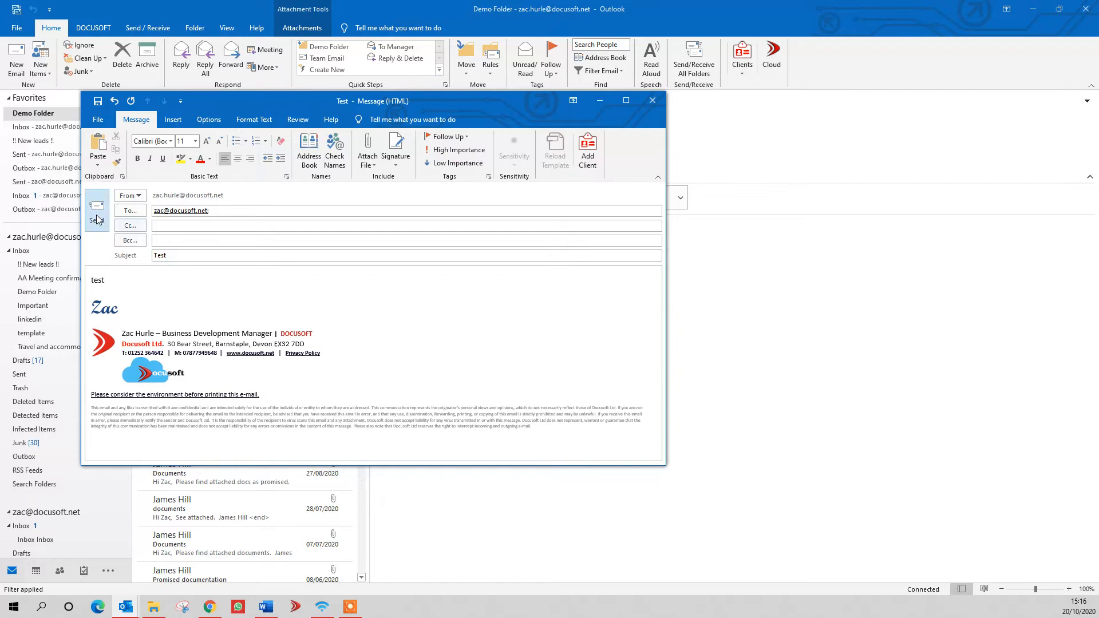
left_click(96, 211)
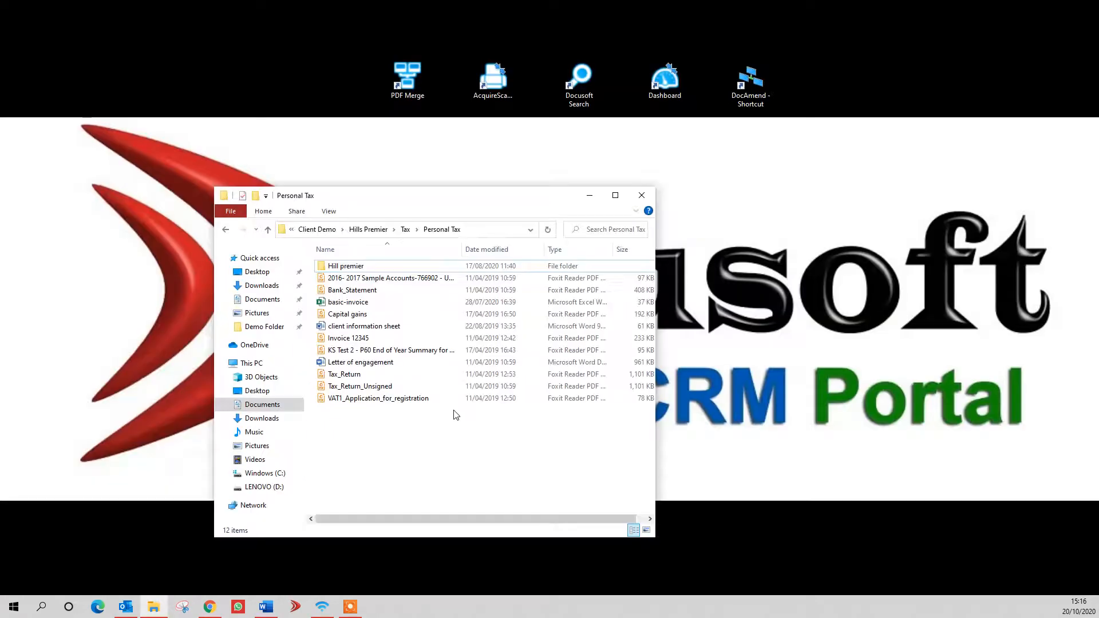
mouse_move(419, 213)
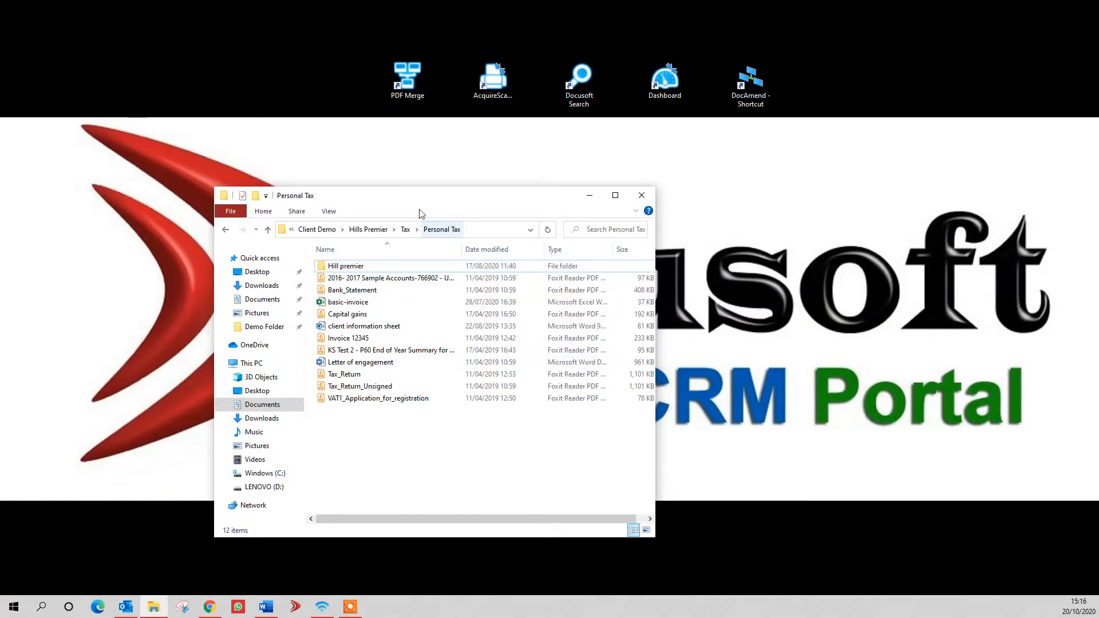
Step: Select the 2016–2017 Sample Accounts PDF in Personal Tax and bring up its actions
left_click(363, 326)
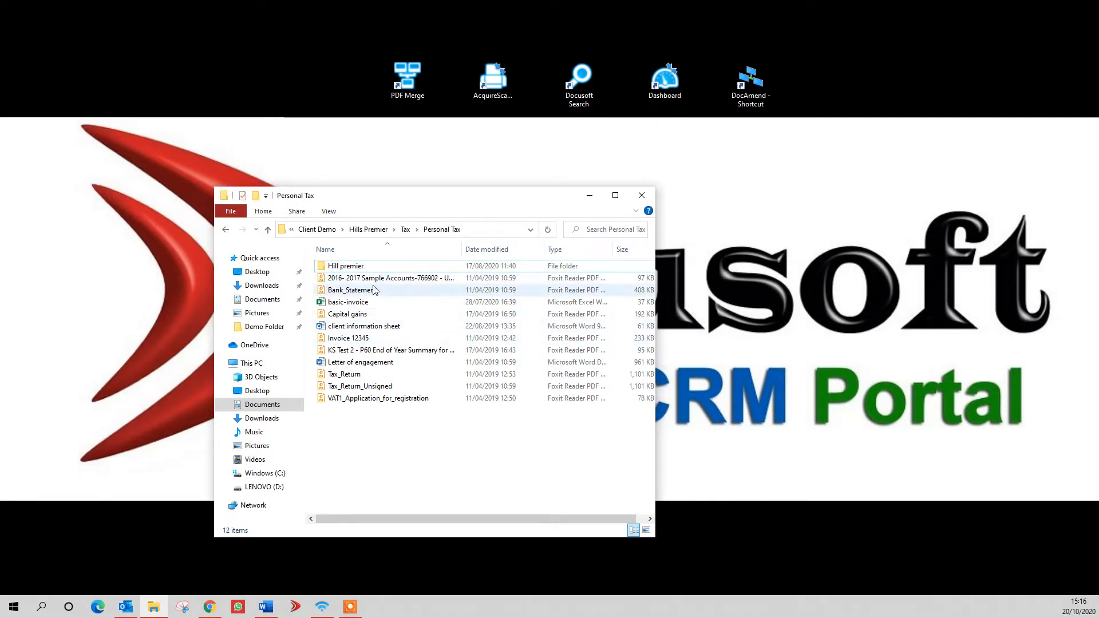
left_click(390, 277)
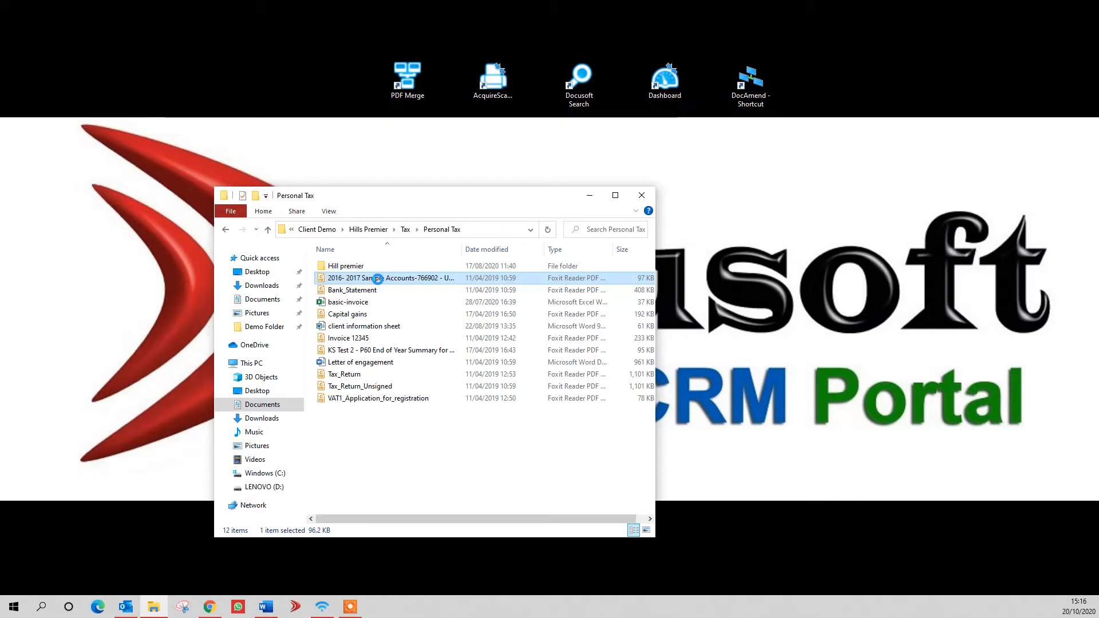
right_click(379, 278)
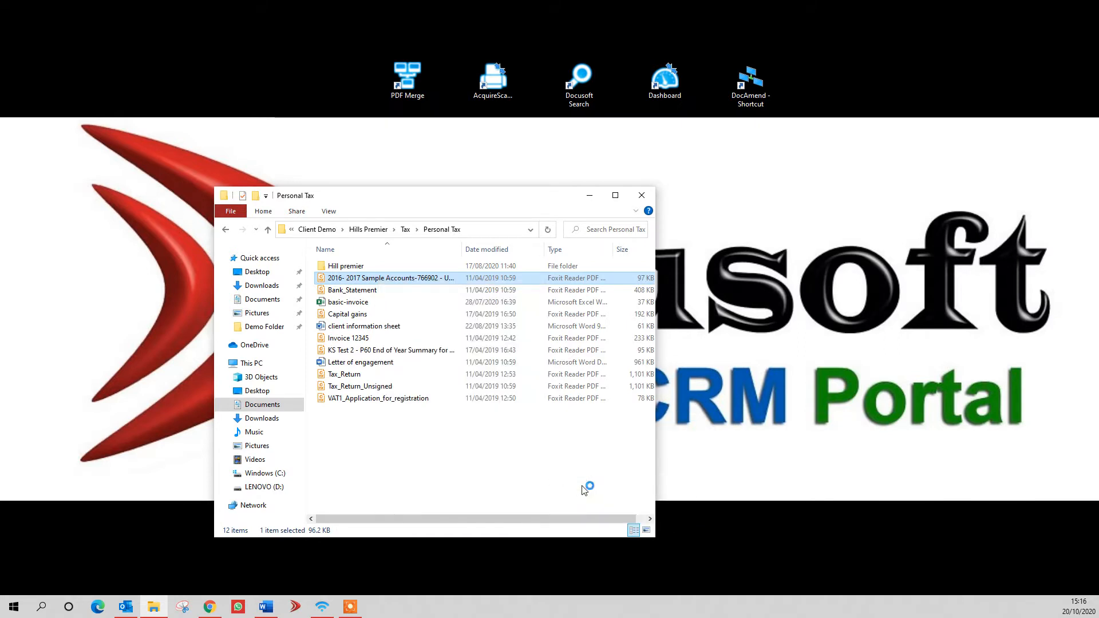
double_click(391, 277)
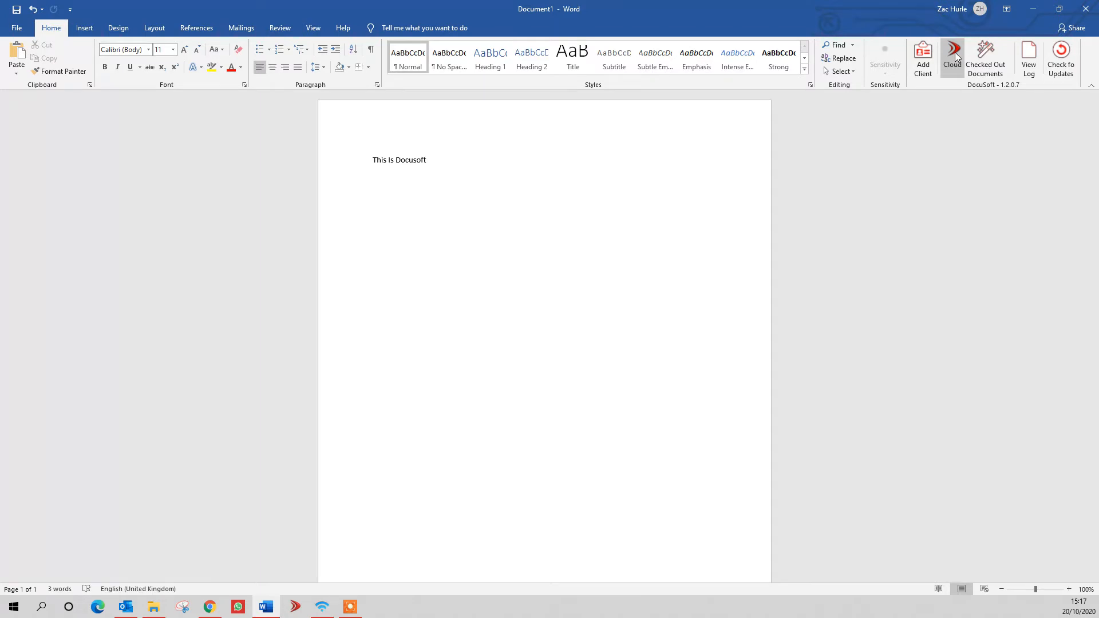
left_click(951, 57)
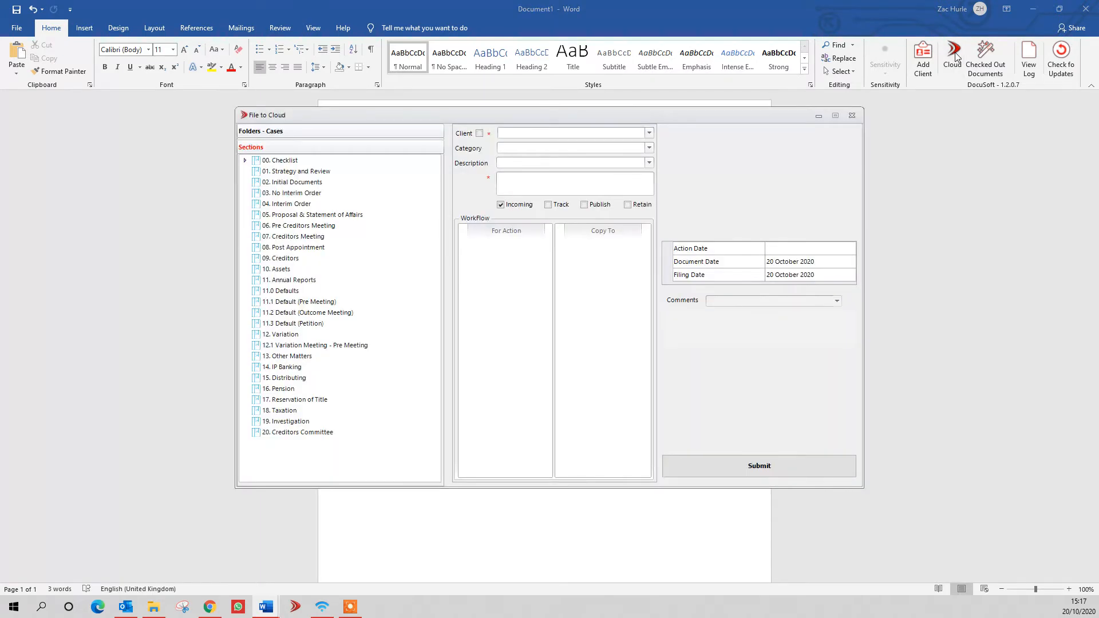
mouse_move(763, 299)
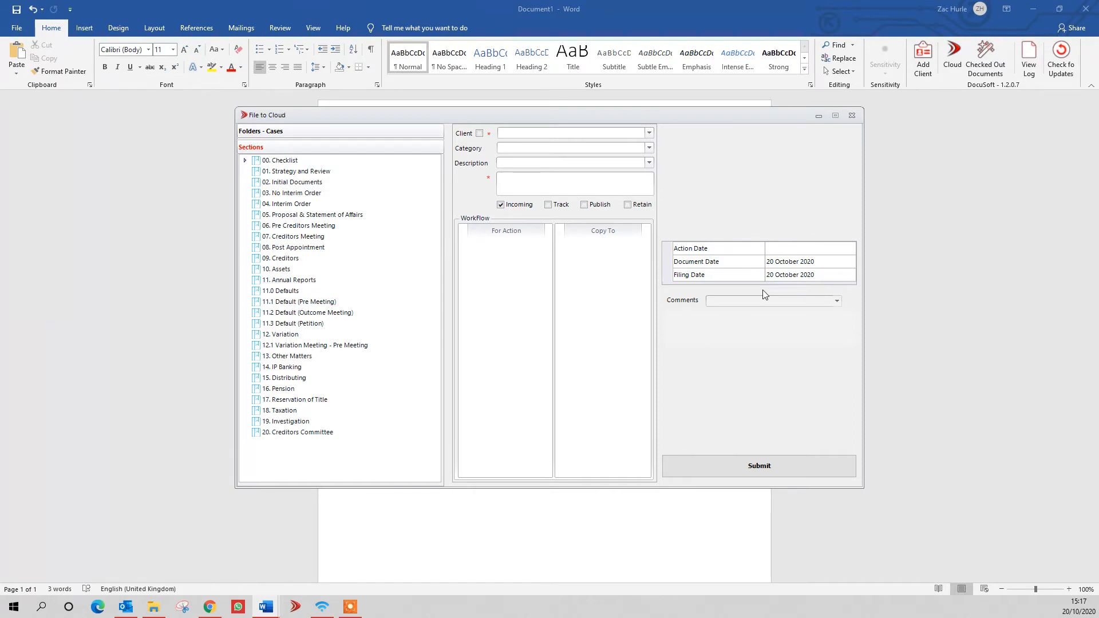
left_click(852, 114)
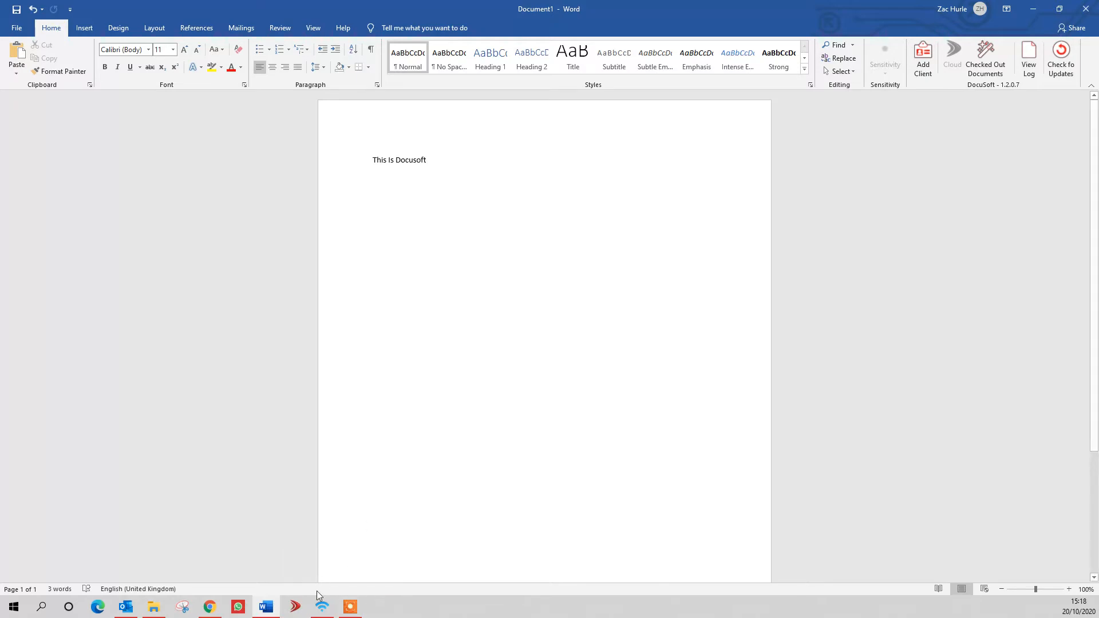
left_click(208, 607)
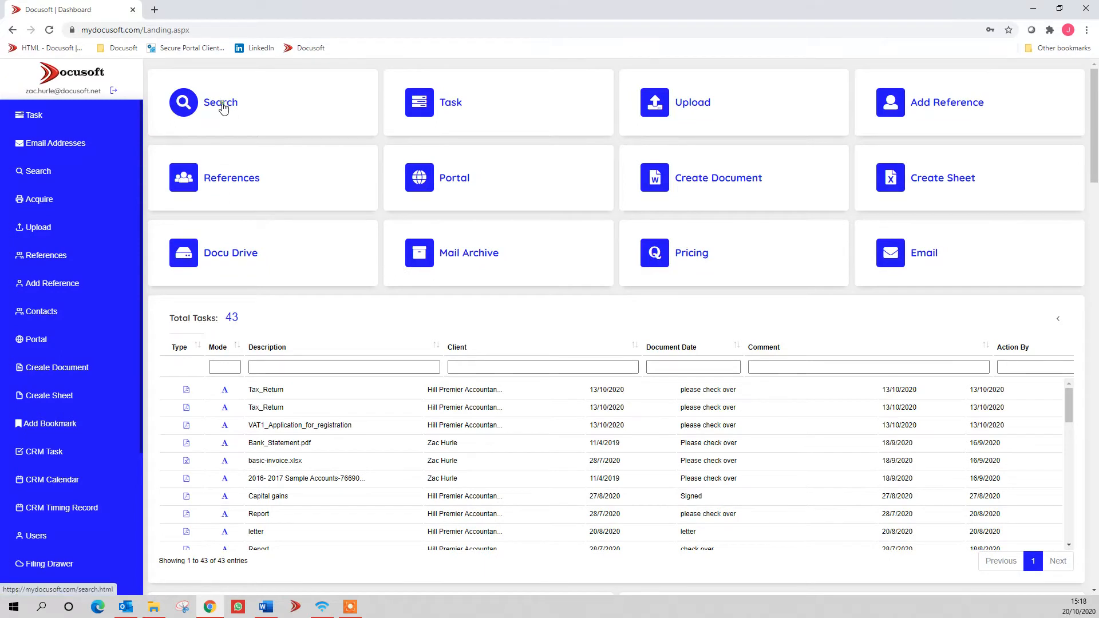
Step: In advanced search, choose client Hill Premier Accountants LLP
left_click(220, 102)
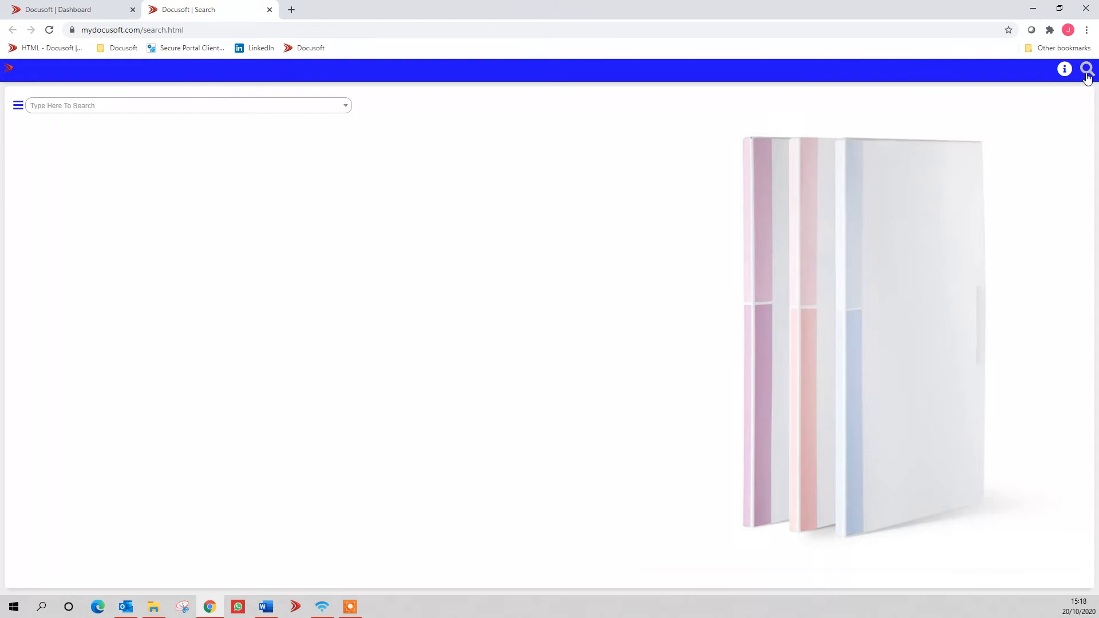
left_click(1086, 70)
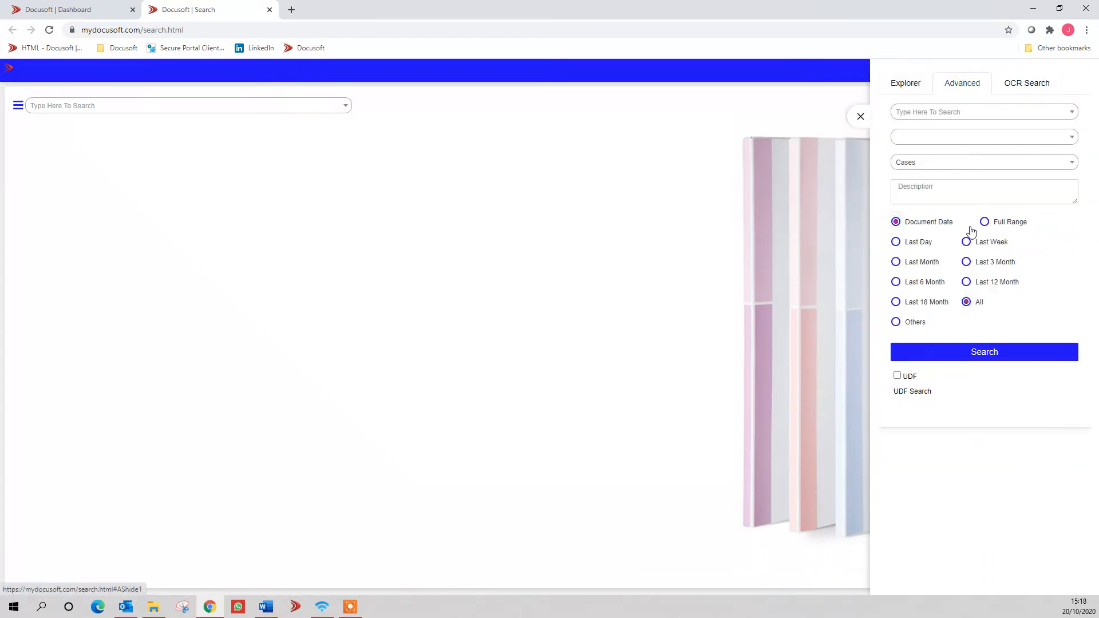
left_click(981, 111)
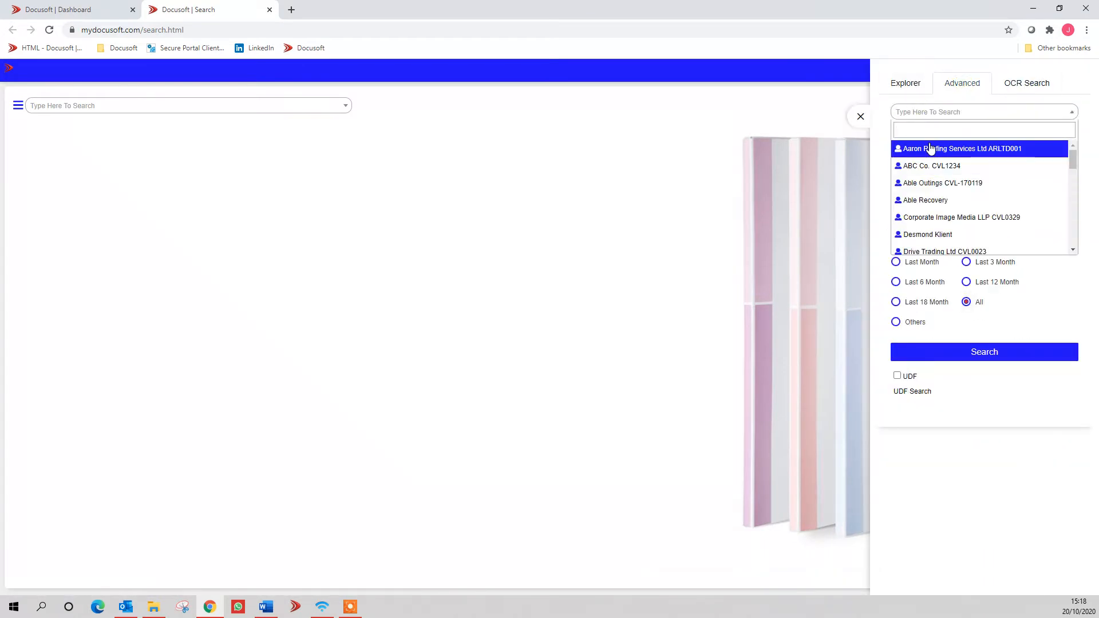
type("hill")
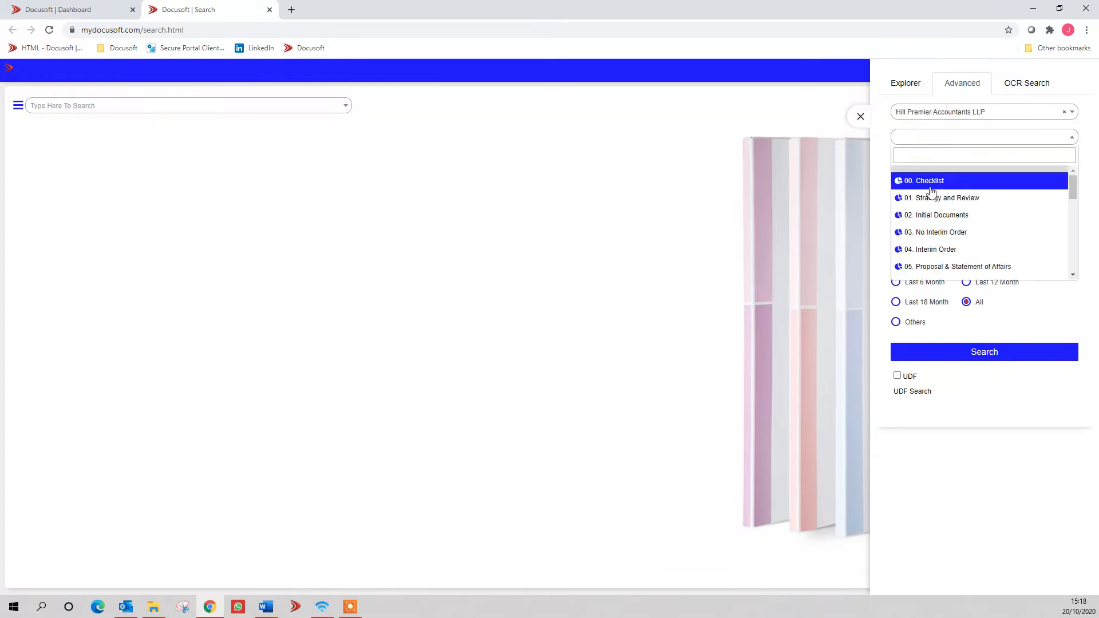
Step: Search Strategy and Review for description 'letter' over the last six months, listing 19 letters
left_click(943, 198)
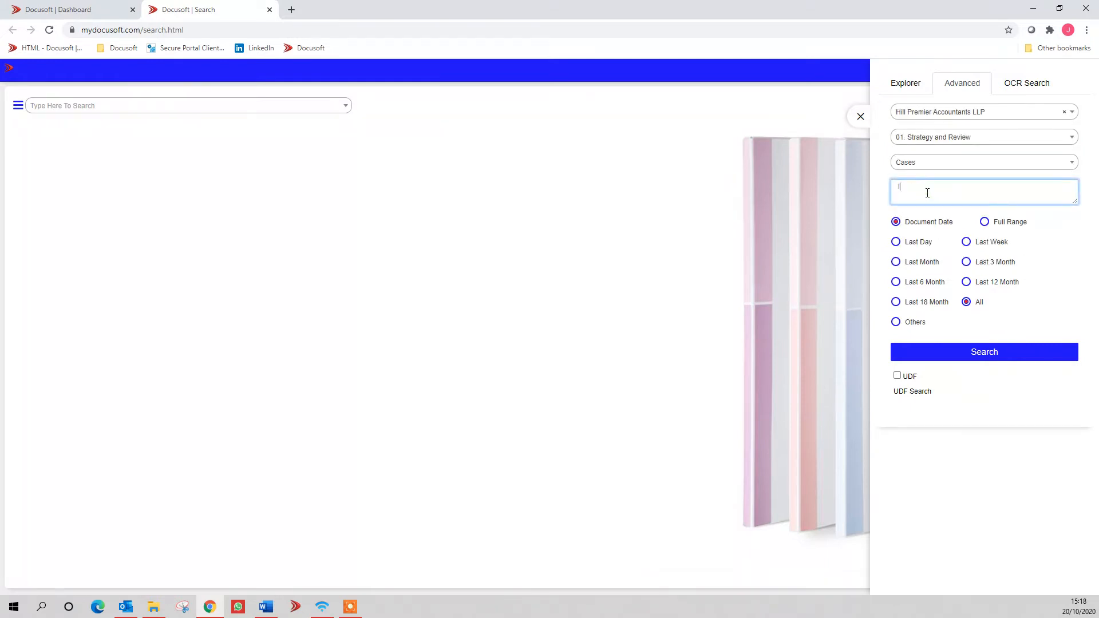
type("letter")
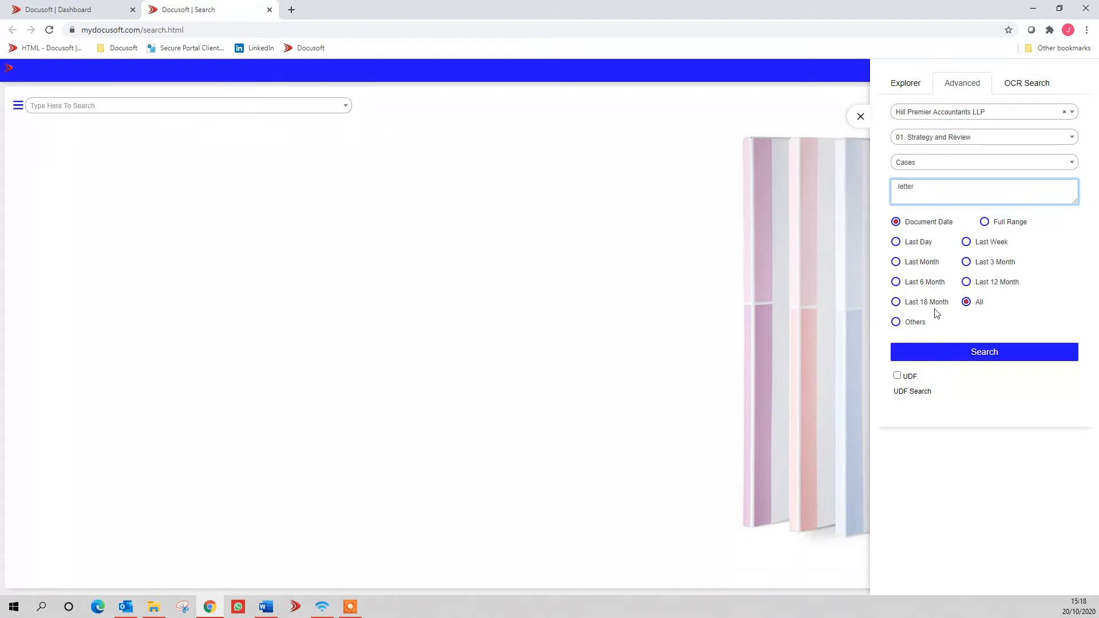
left_click(895, 282)
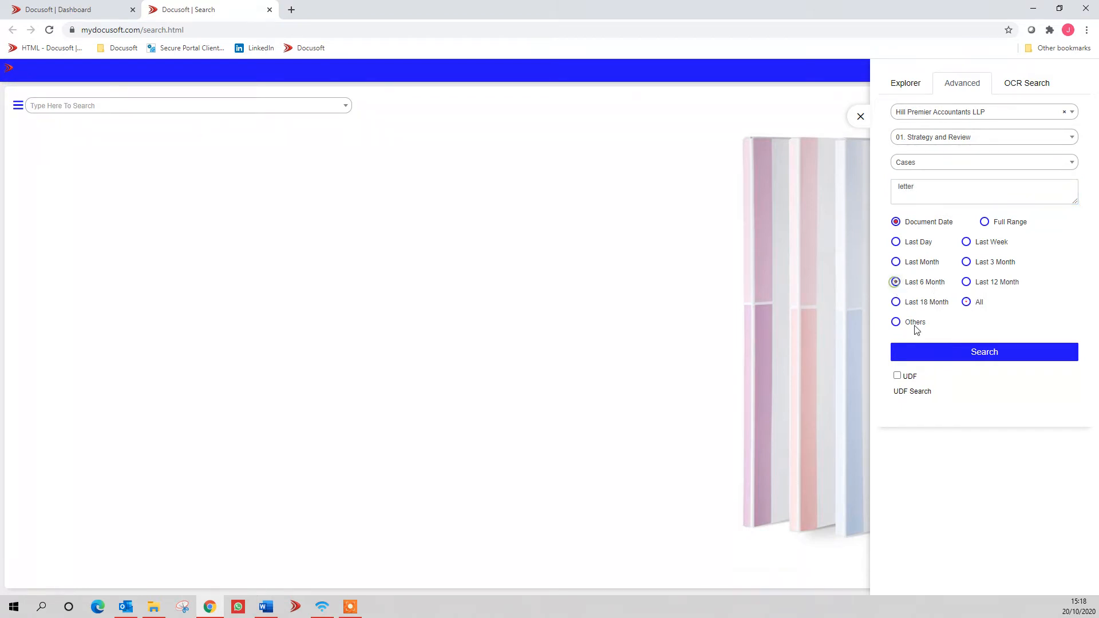
left_click(984, 351)
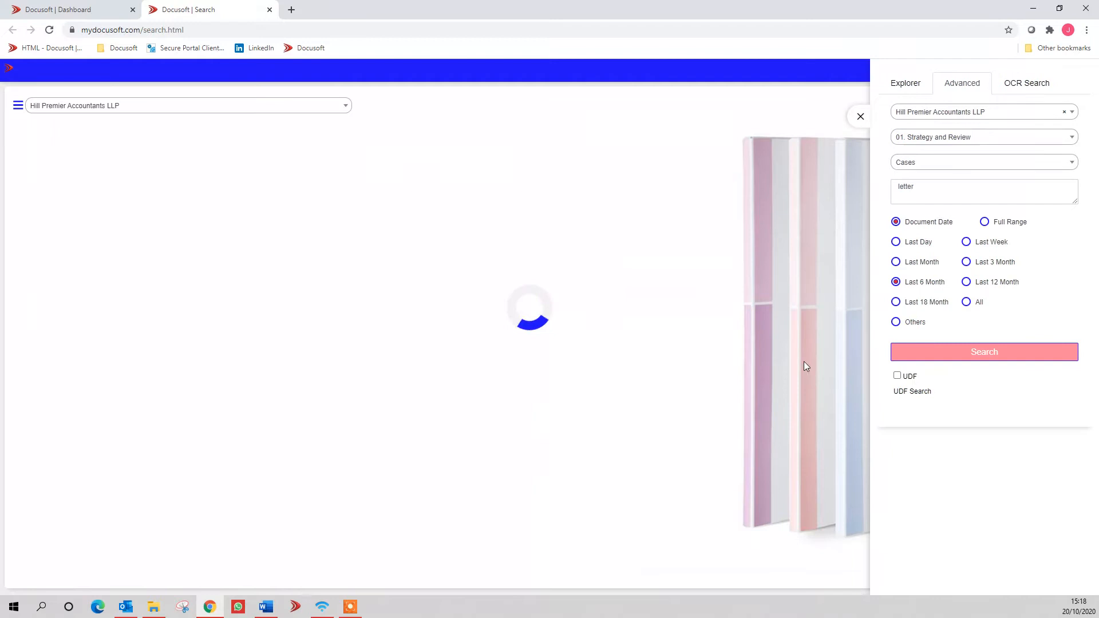
left_click(984, 351)
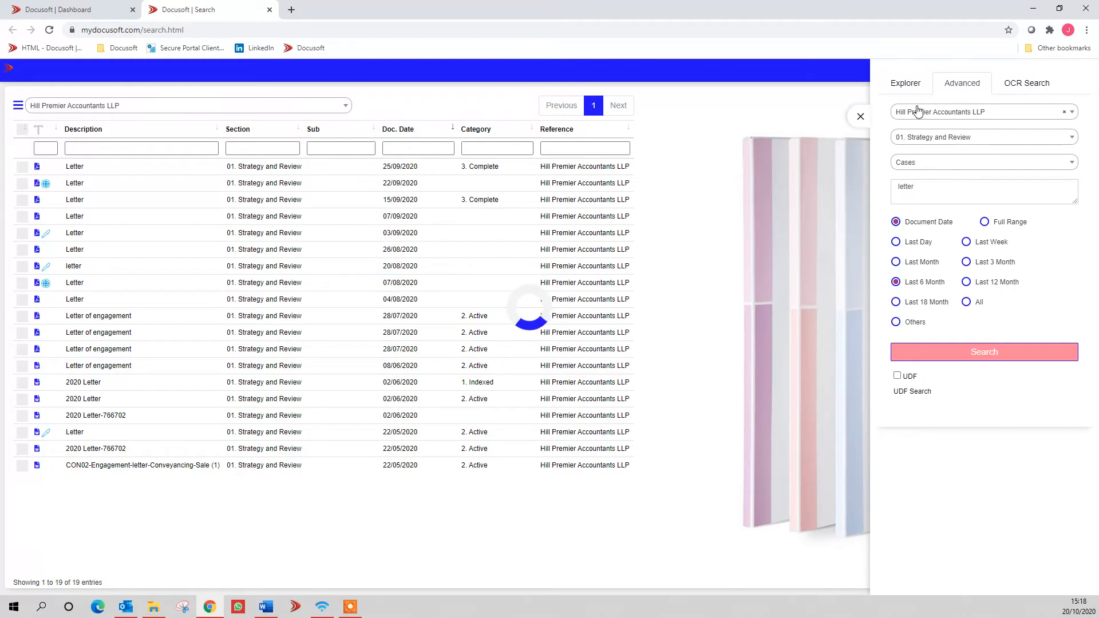
Step: Run an OCR search for 'brexit' and preview the Version Control document from the results
left_click(1026, 82)
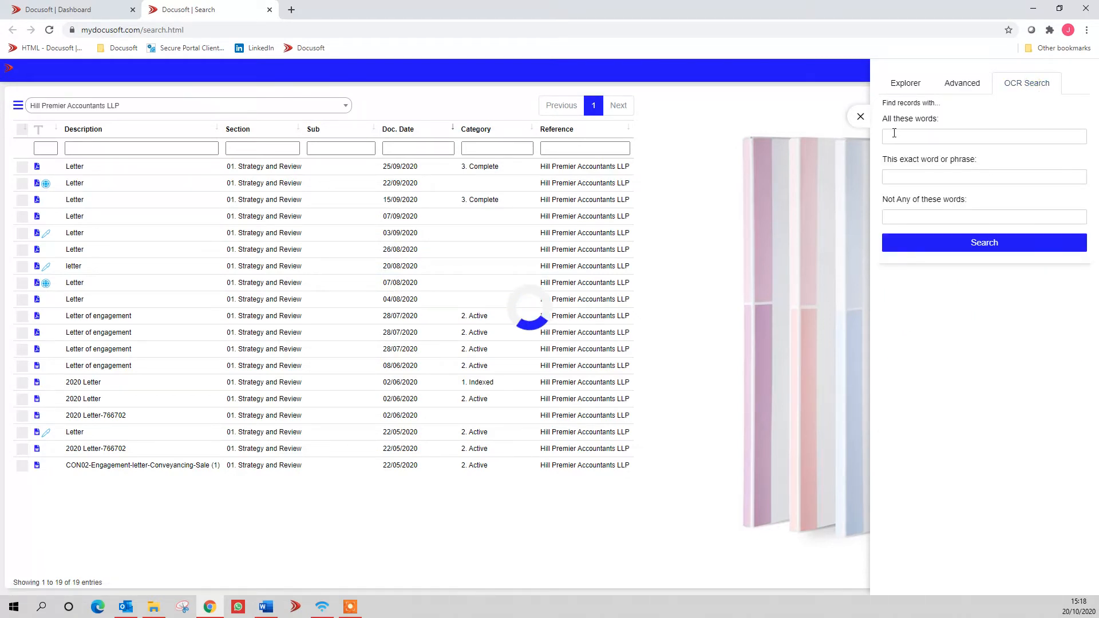
type("brexit")
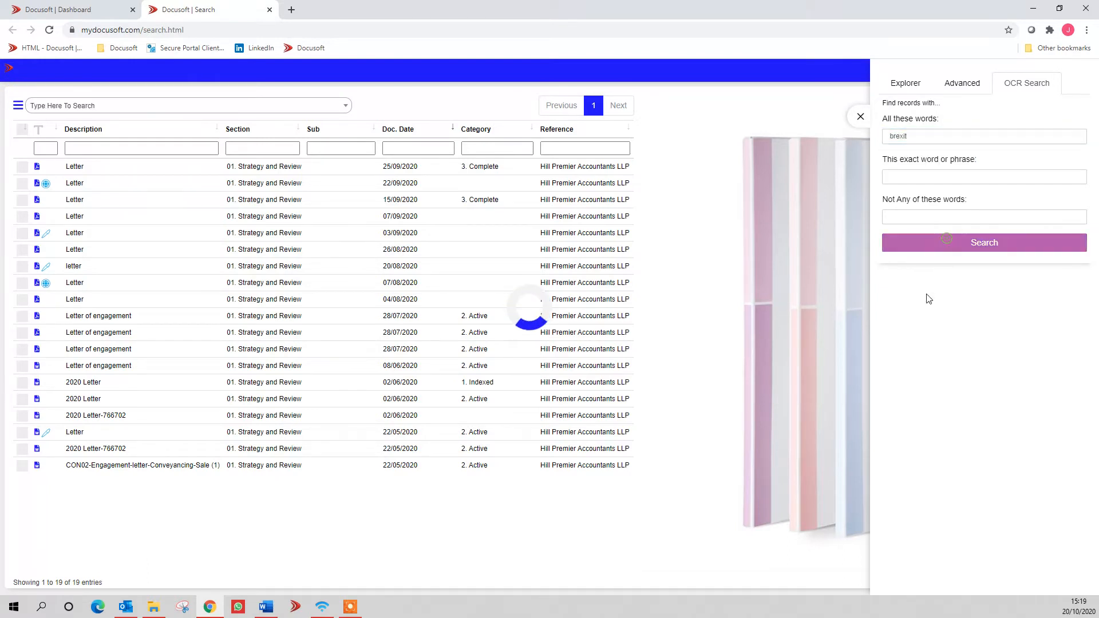
left_click(983, 241)
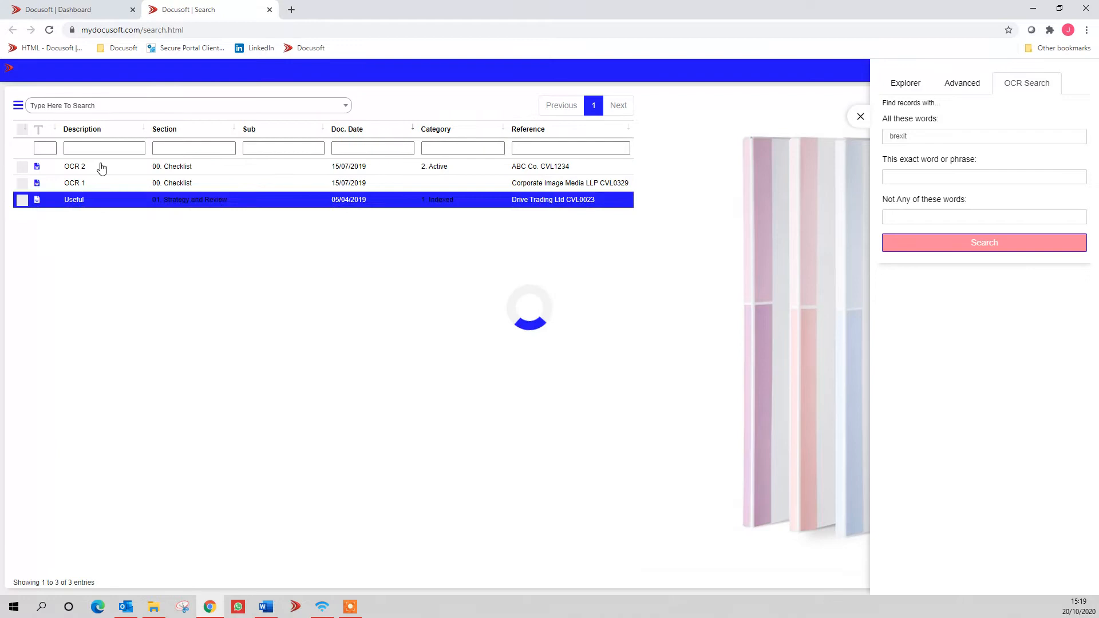
left_click(75, 166)
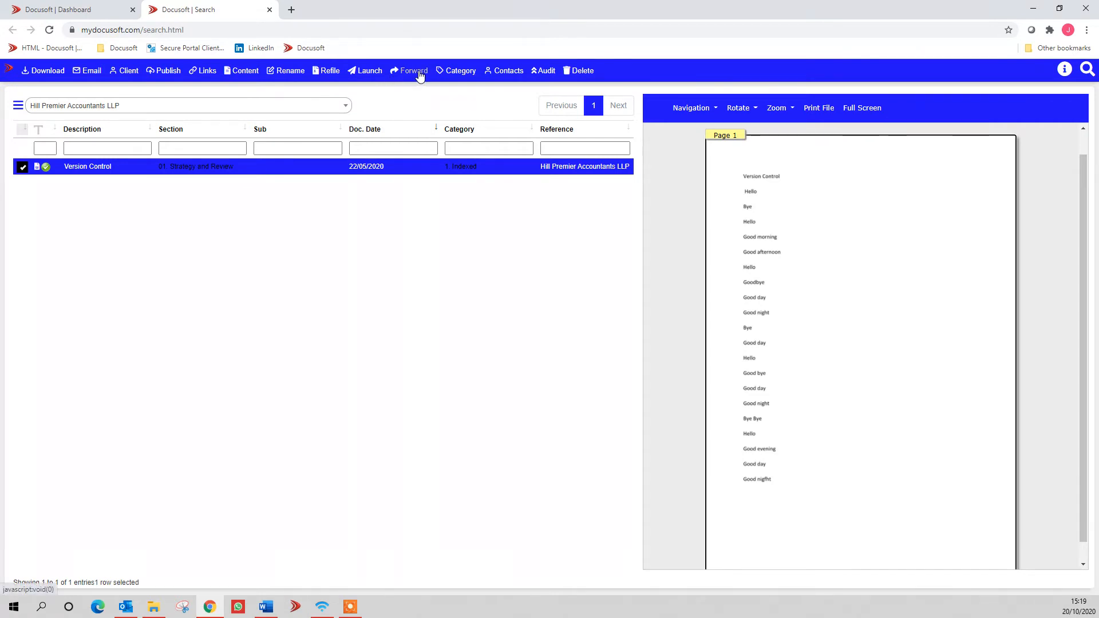
mouse_move(200, 75)
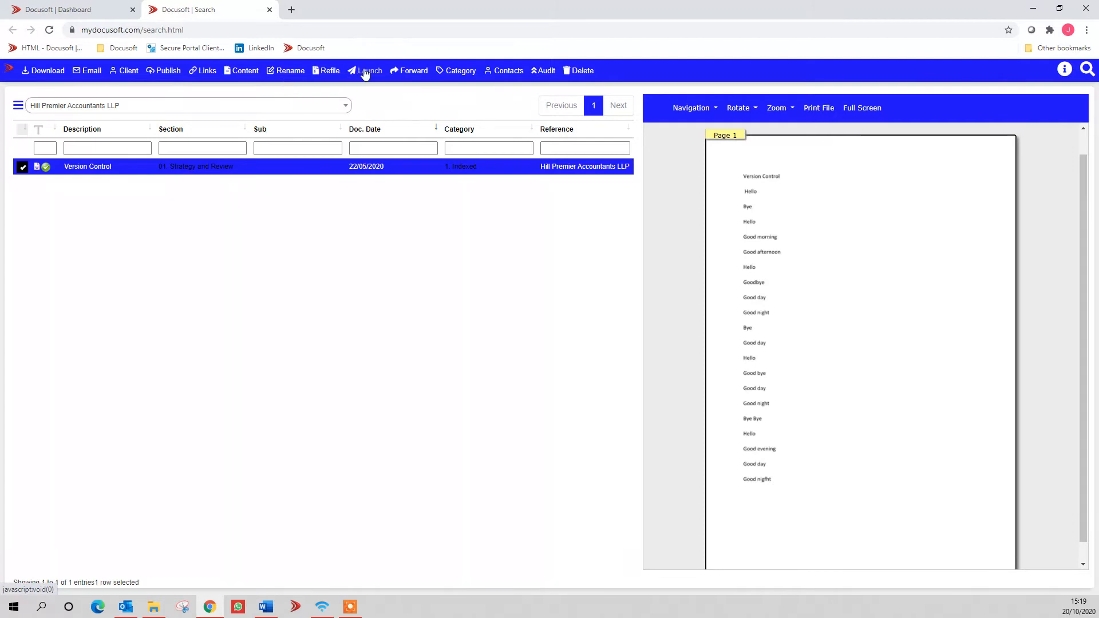
Step: Launch the Version Control document in Docusoft's full viewer in its own tab
left_click(368, 69)
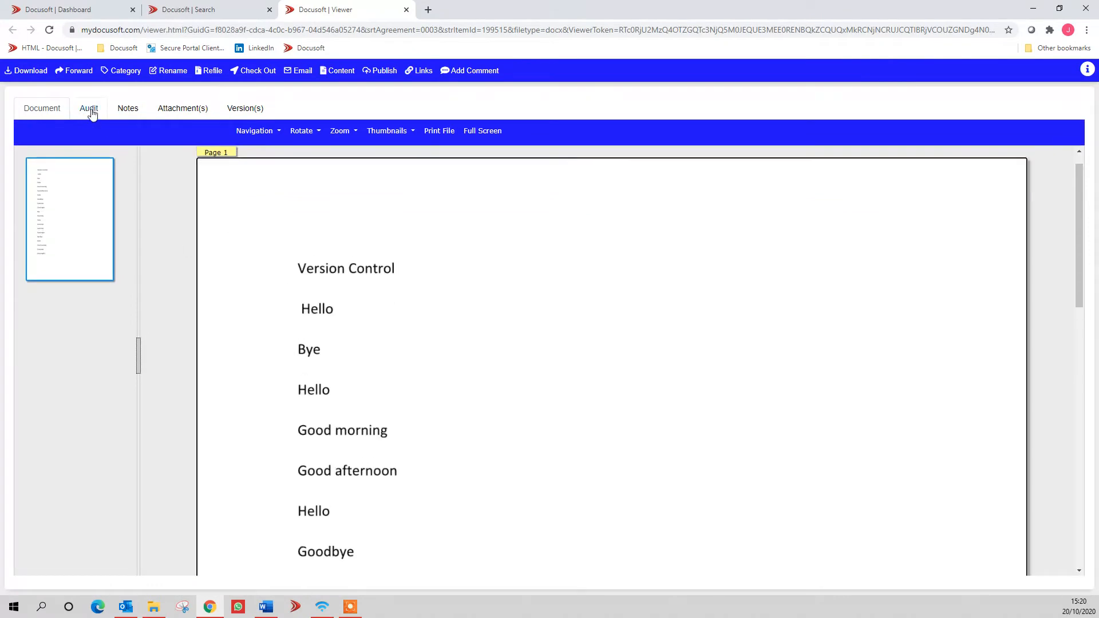
Step: Review the document's audit trail, notes and attachments, ending on its 15-version history
left_click(88, 108)
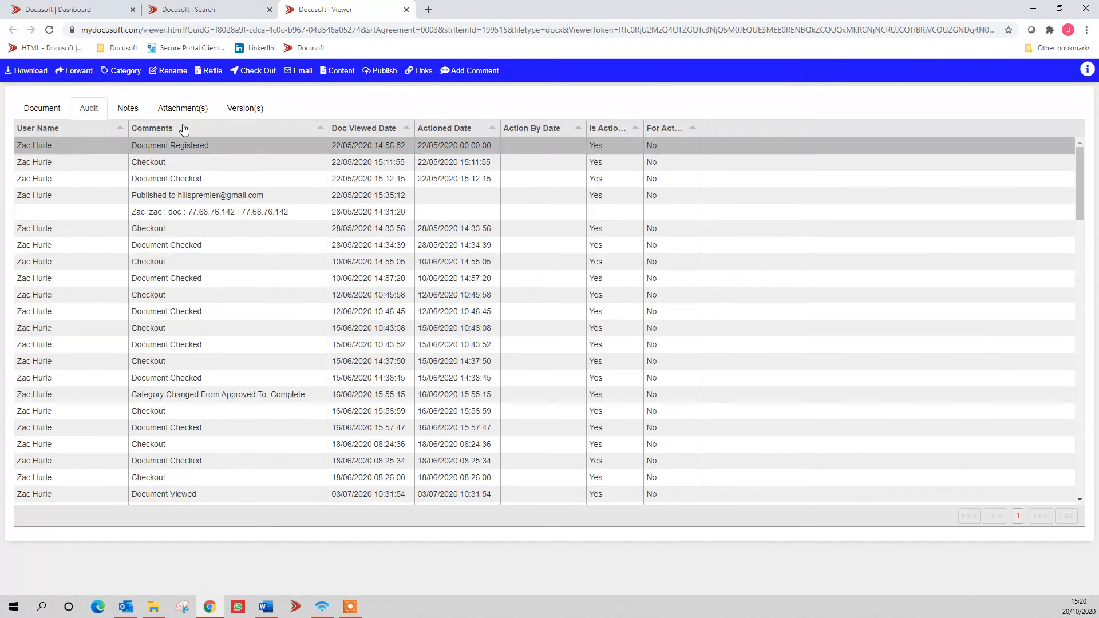
left_click(127, 108)
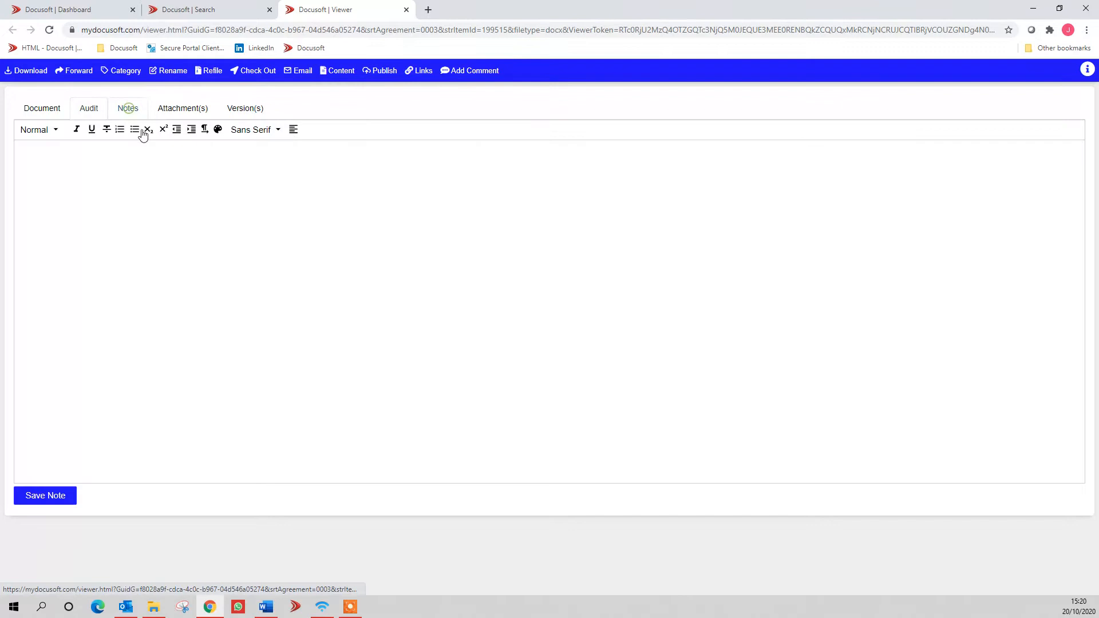
left_click(127, 108)
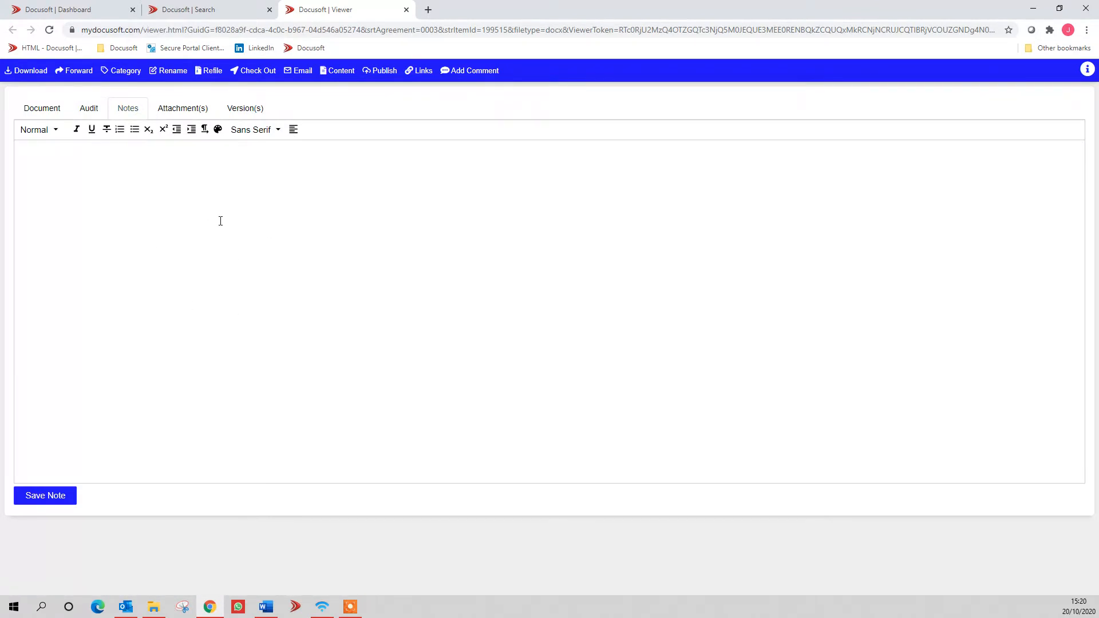
left_click(182, 108)
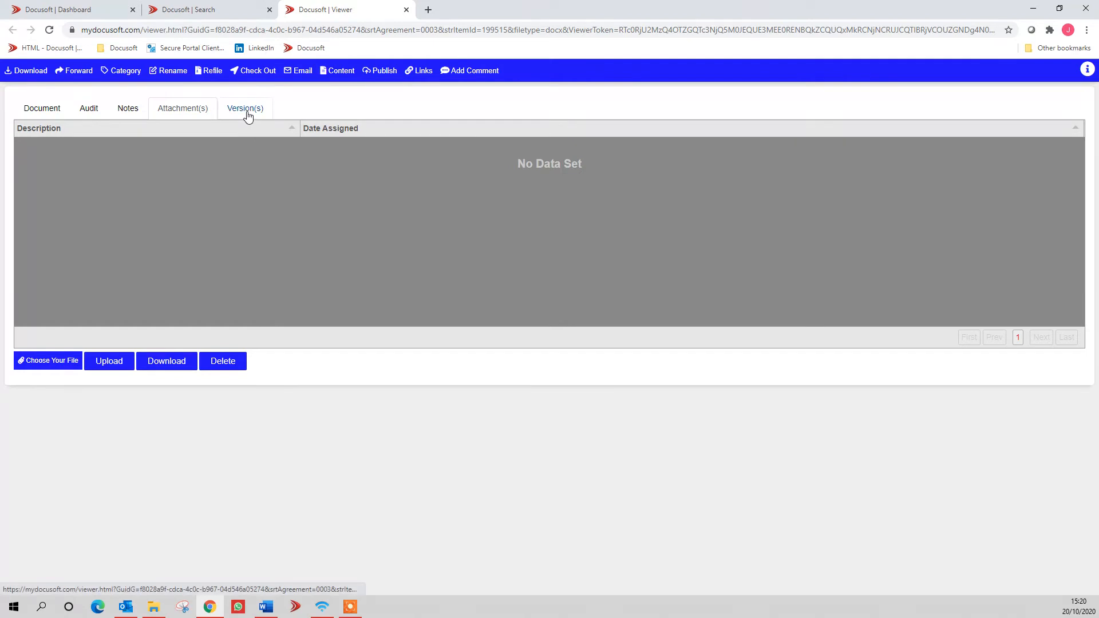
left_click(245, 108)
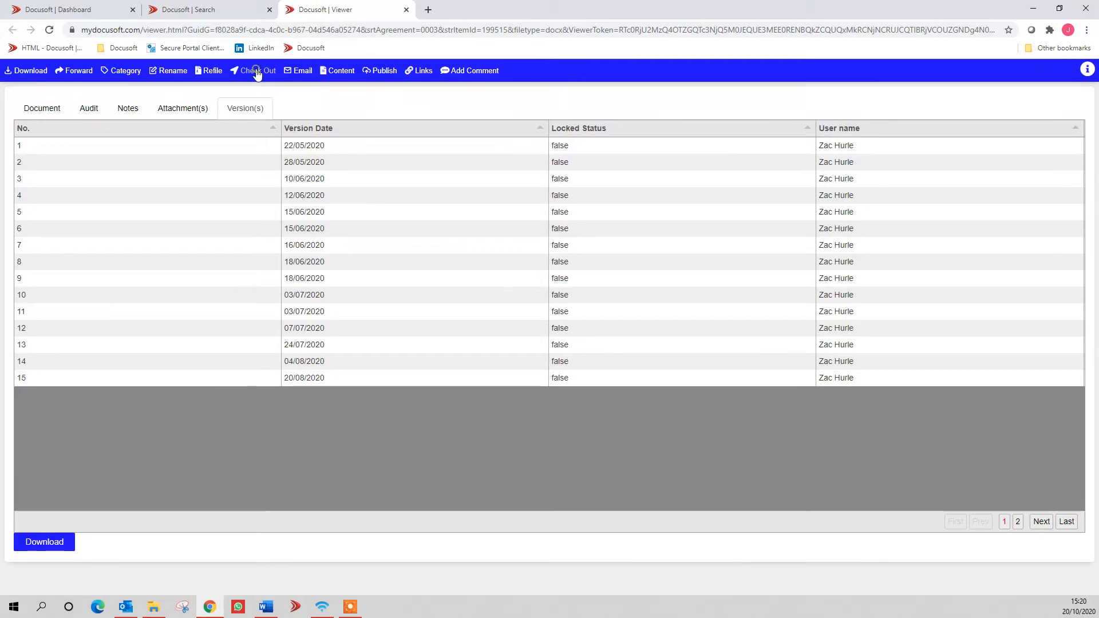
Step: Check out the Version Control document, add 'good bye' on a new last line, and check it back in
left_click(255, 70)
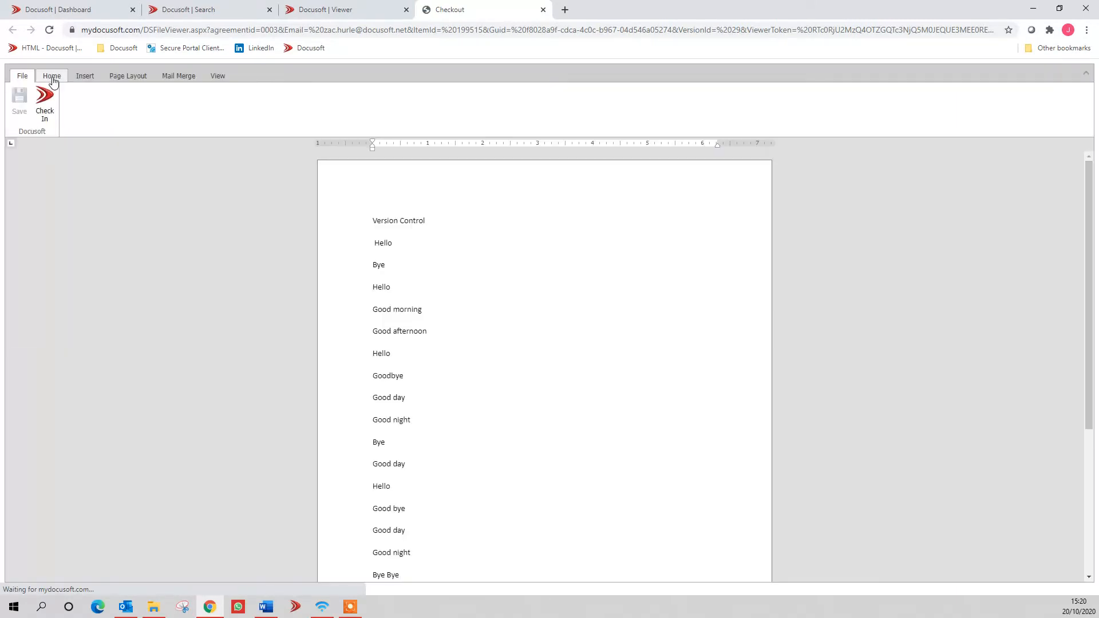
left_click(51, 76)
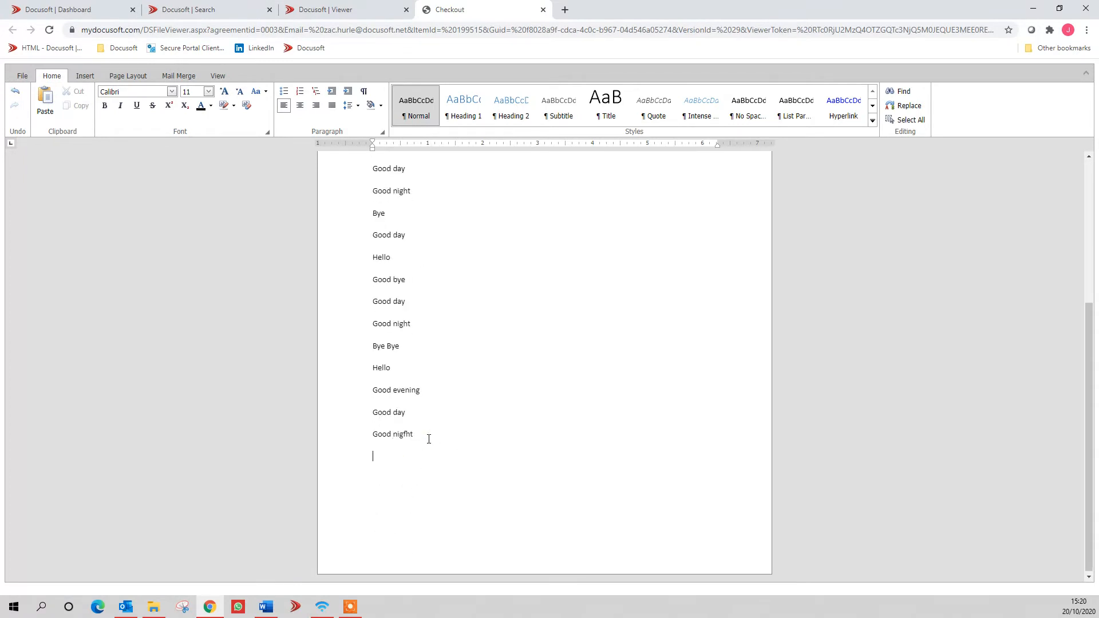
type("good bye")
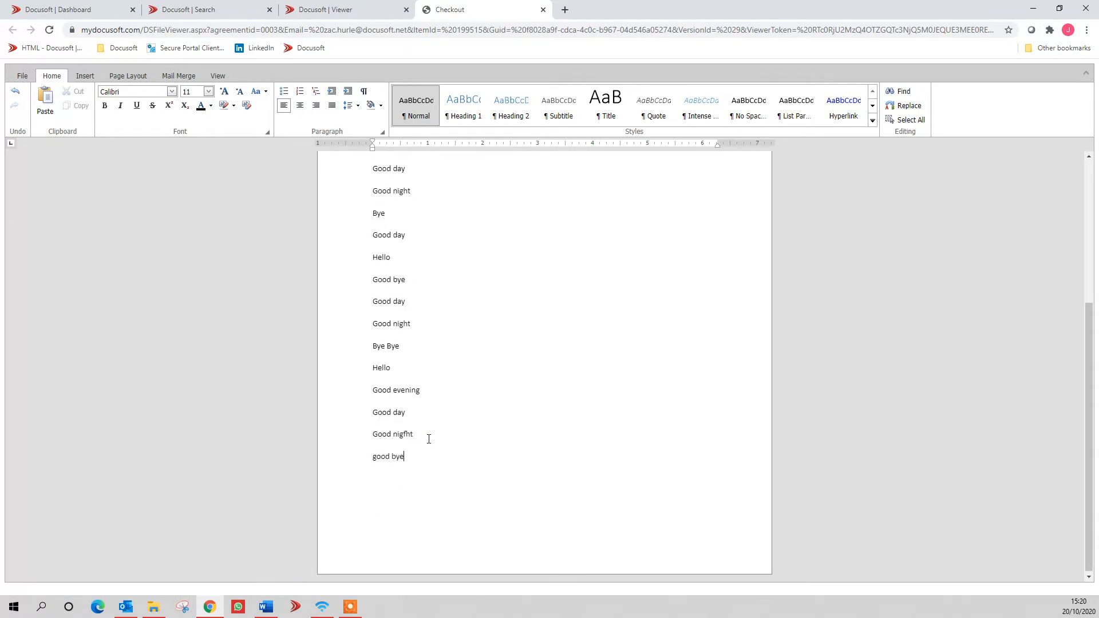
left_click(22, 75)
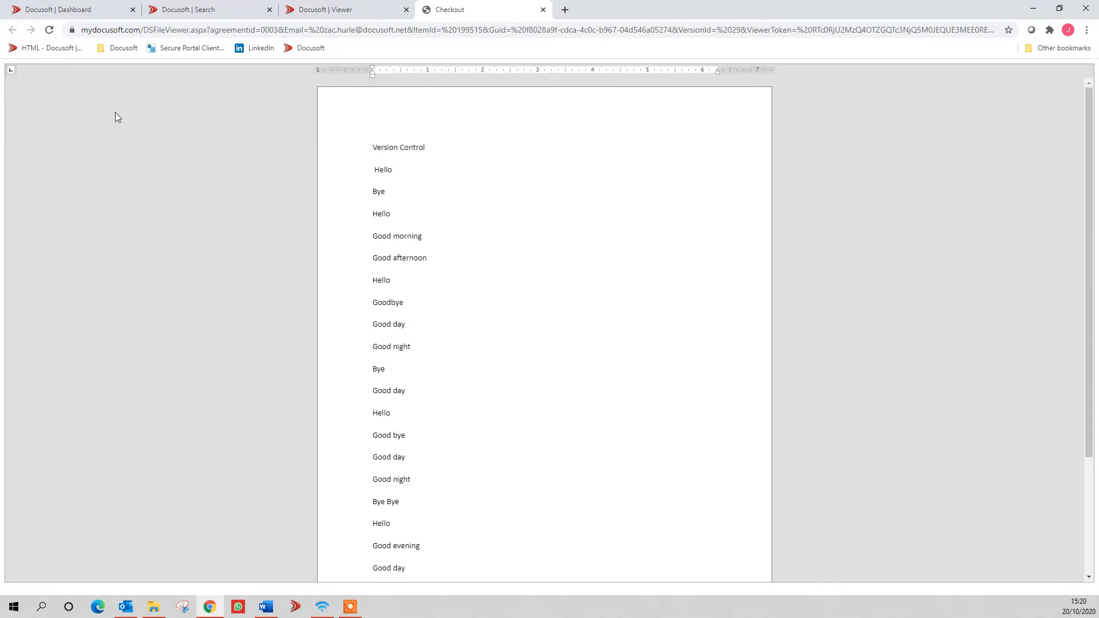
Step: Review the document's new good bye line and its checkout/check-in audit entries, then close the viewer
left_click(543, 9)
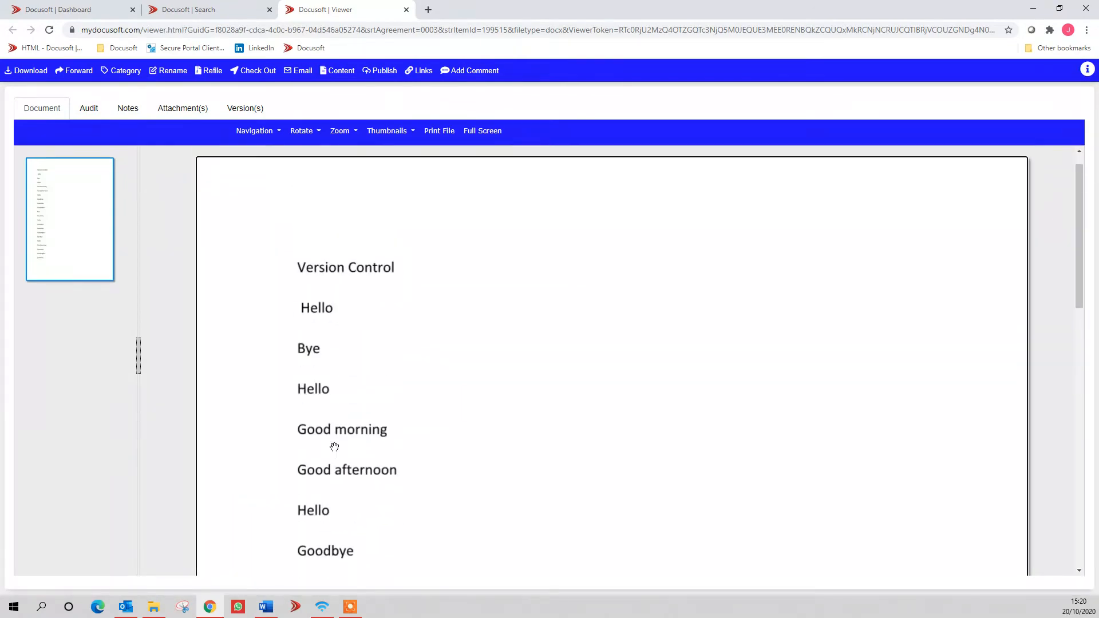
scroll("down", 3)
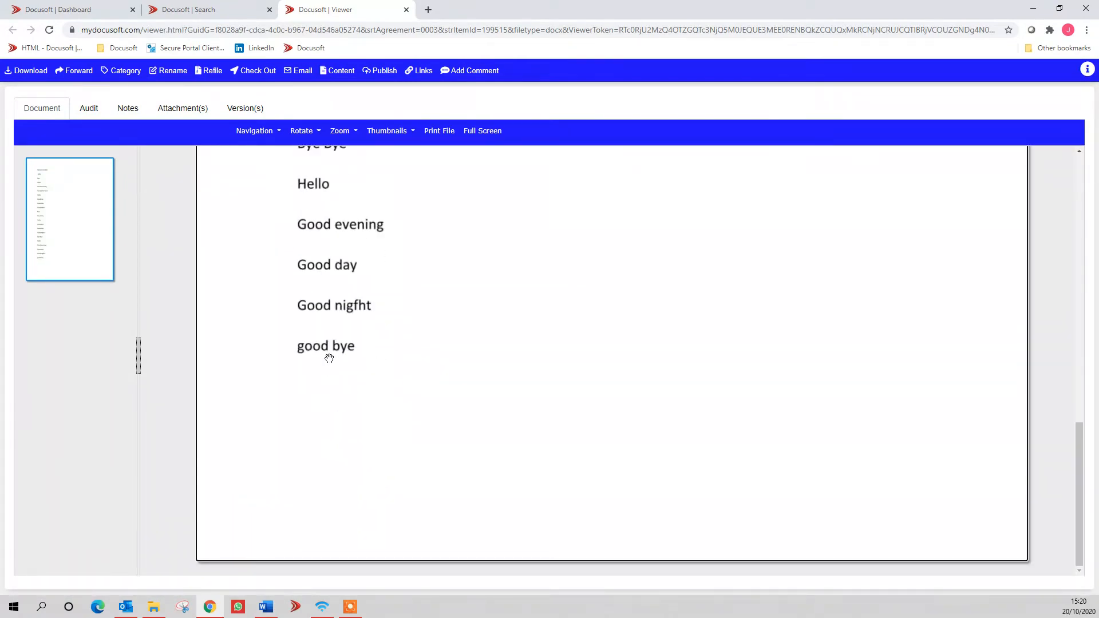
left_click(88, 108)
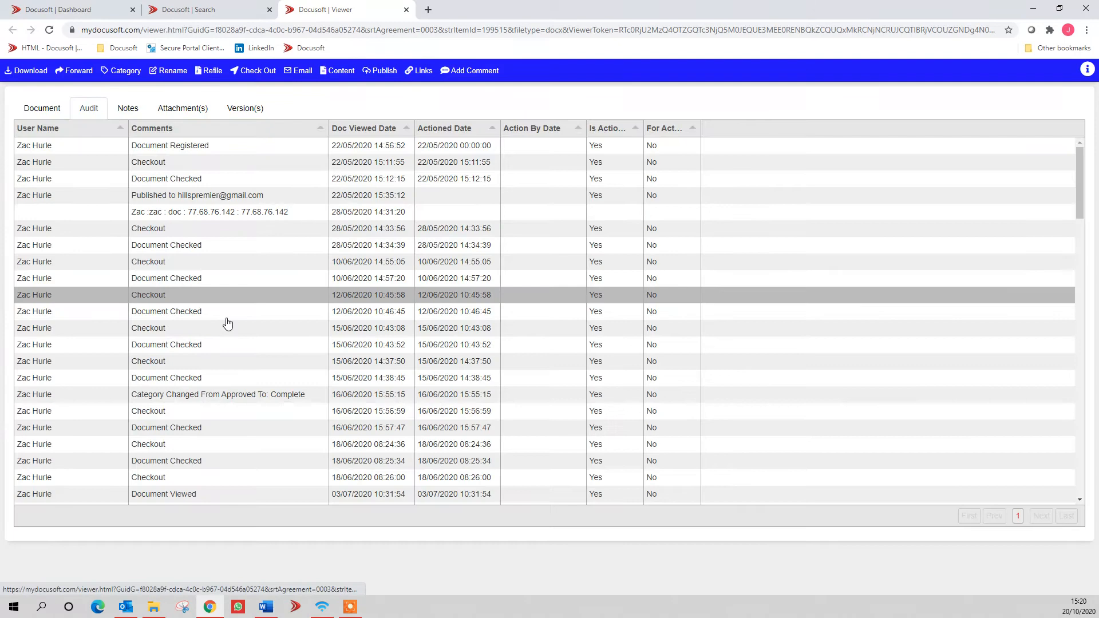
scroll("down", 3)
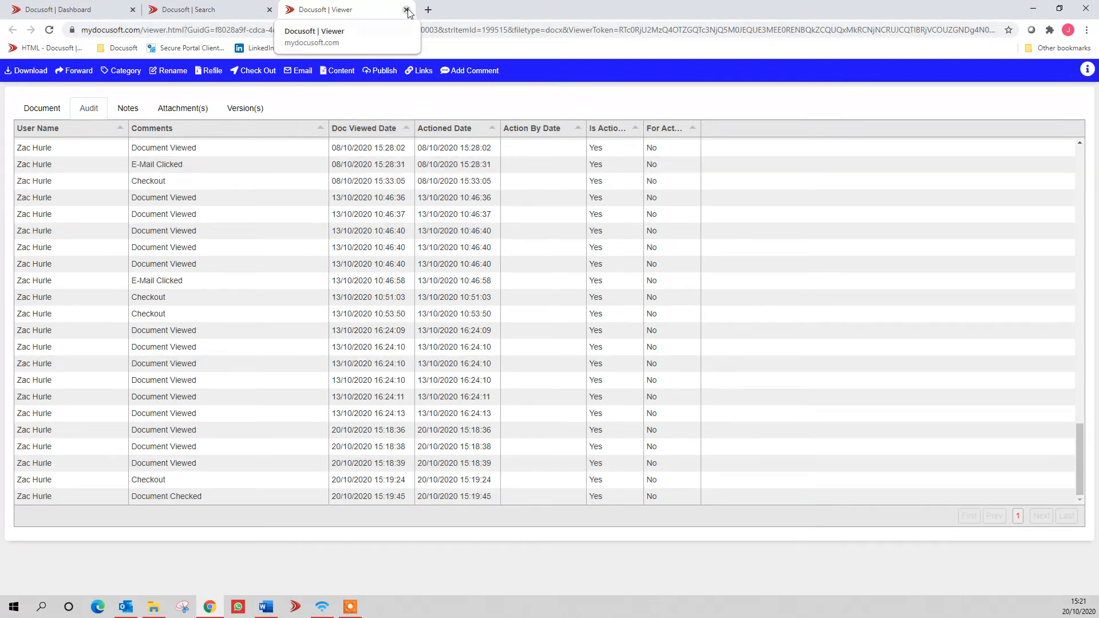
left_click(406, 10)
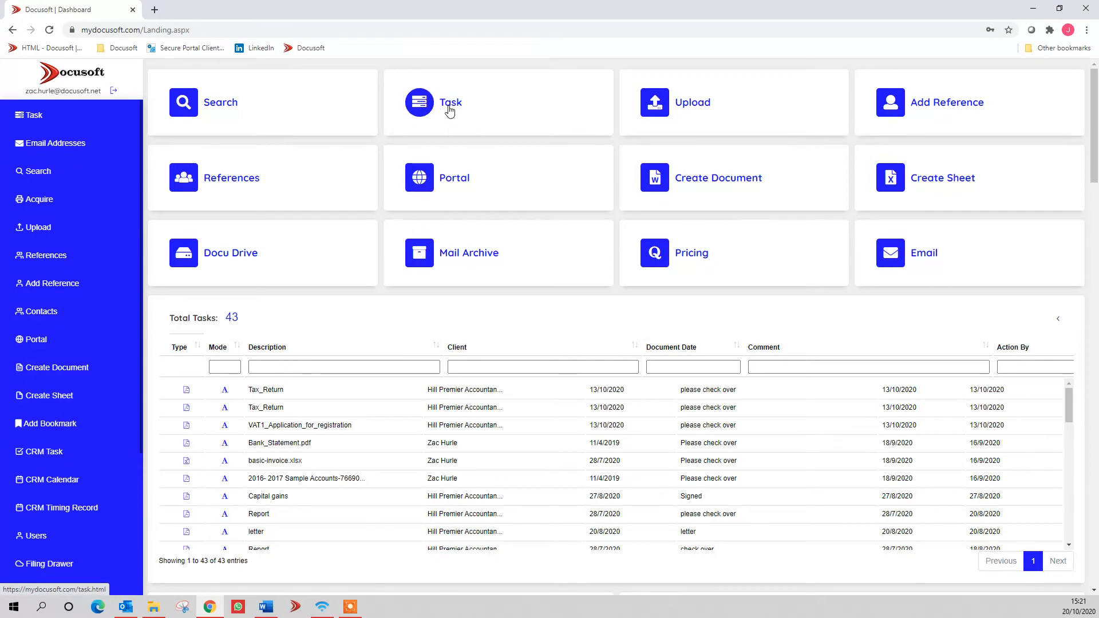
Step: Preview the top Tax_Return task from the task list and start its action form
left_click(450, 102)
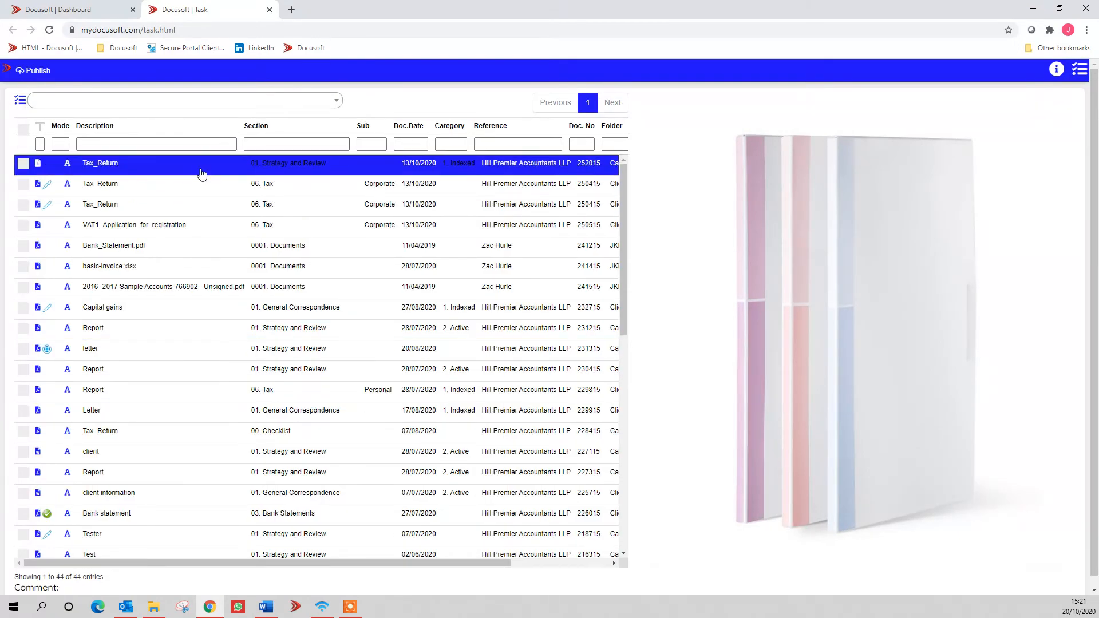
left_click(23, 164)
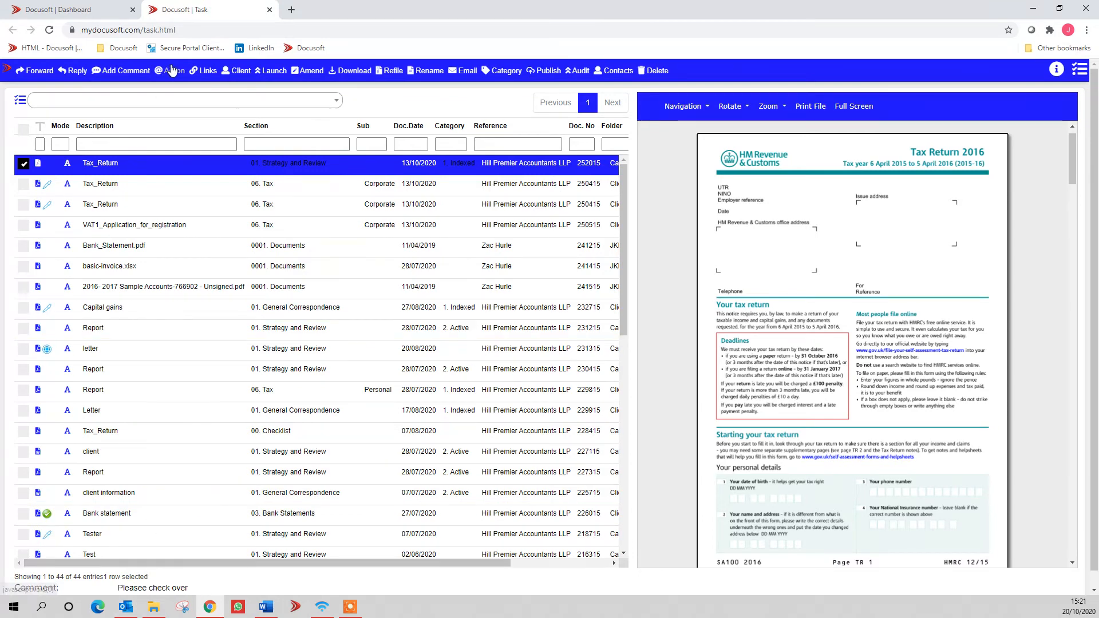
left_click(174, 70)
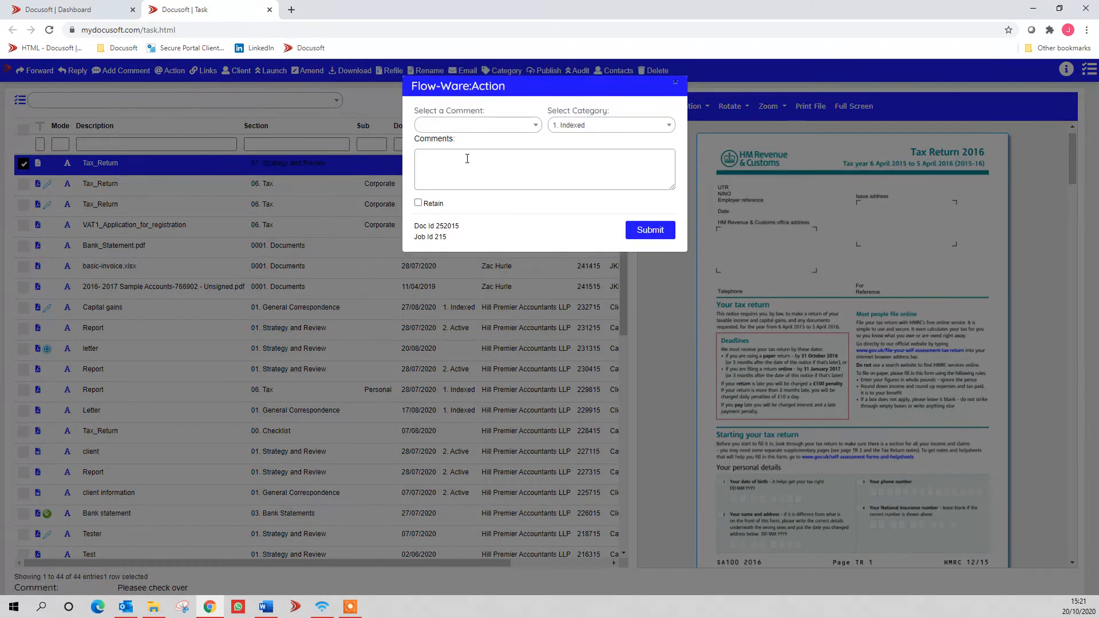
left_click(544, 169)
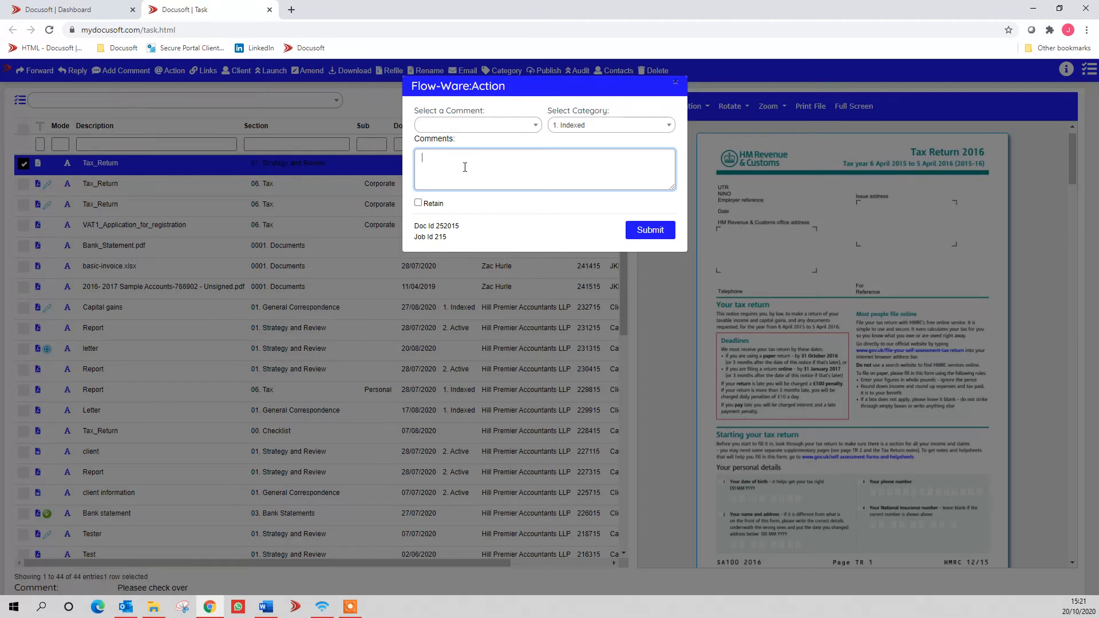
Step: Action the task with the comment 'Complete' and return to the dashboard showing 43 tasks
type("Coimple")
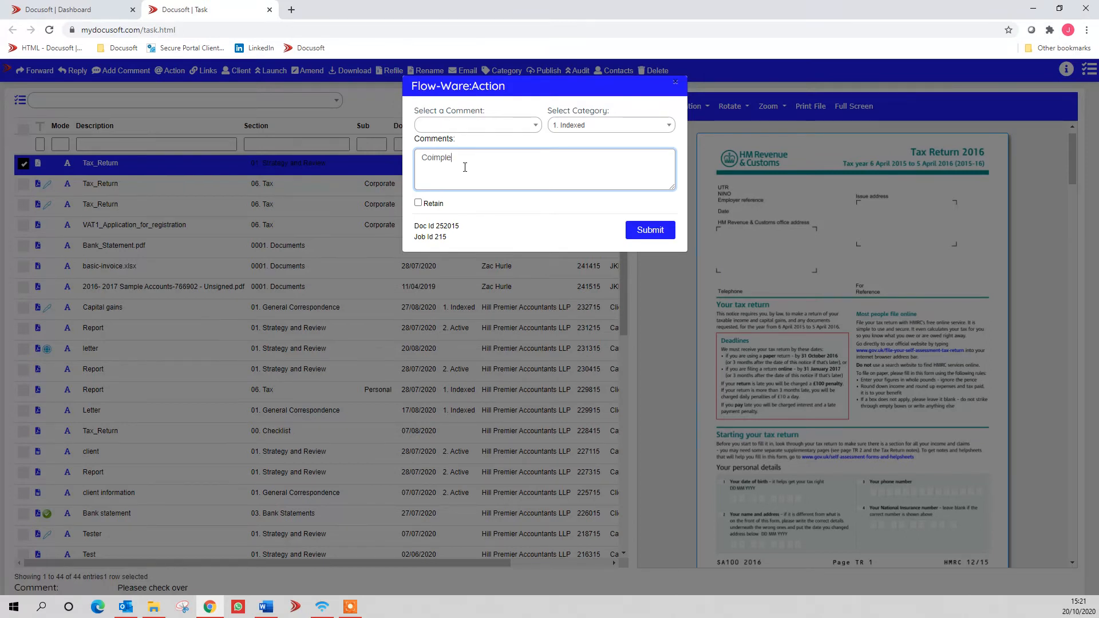
type("Complete")
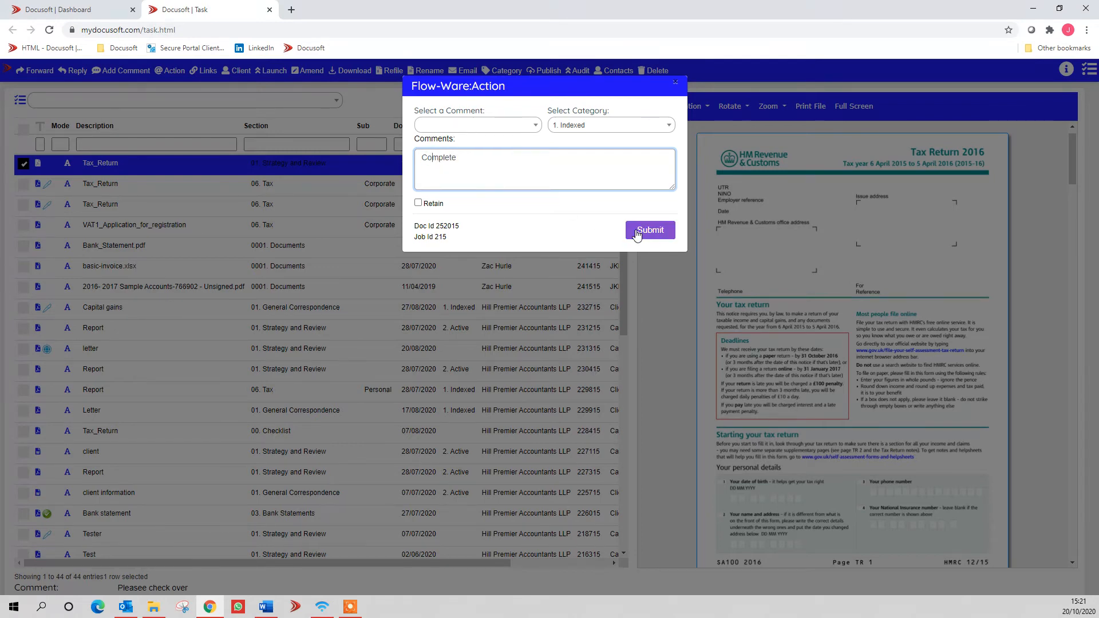
left_click(649, 230)
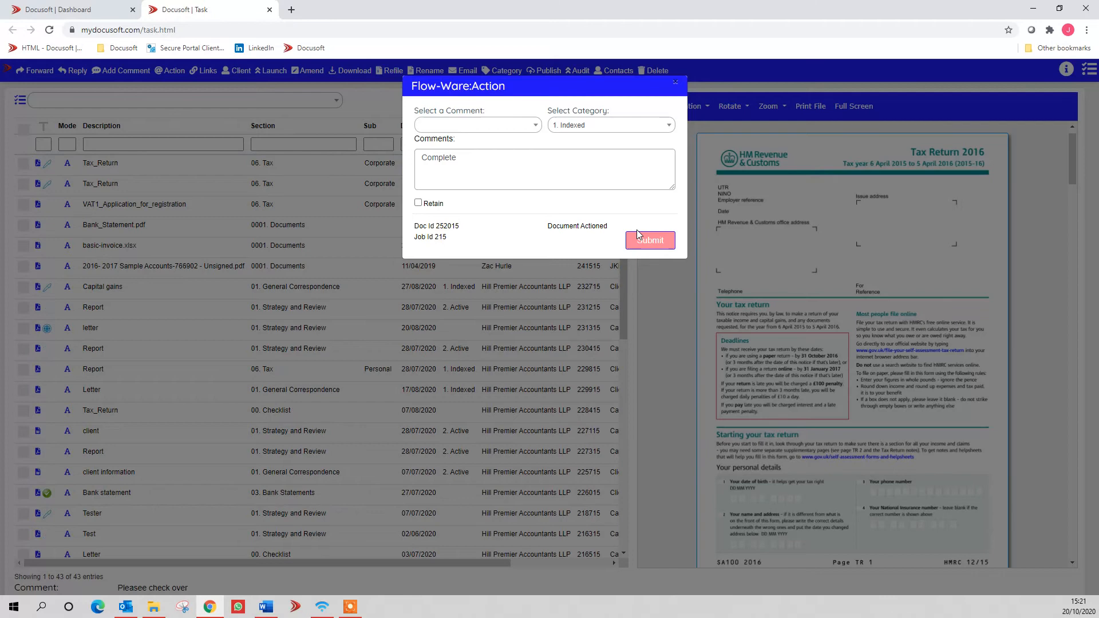
left_click(649, 240)
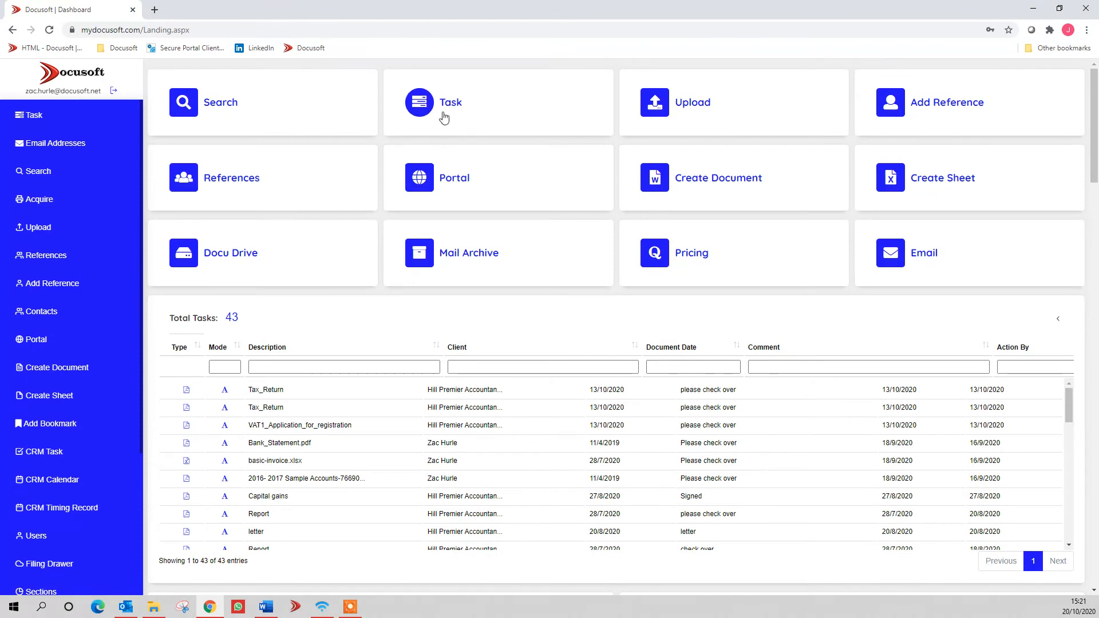
mouse_move(480, 179)
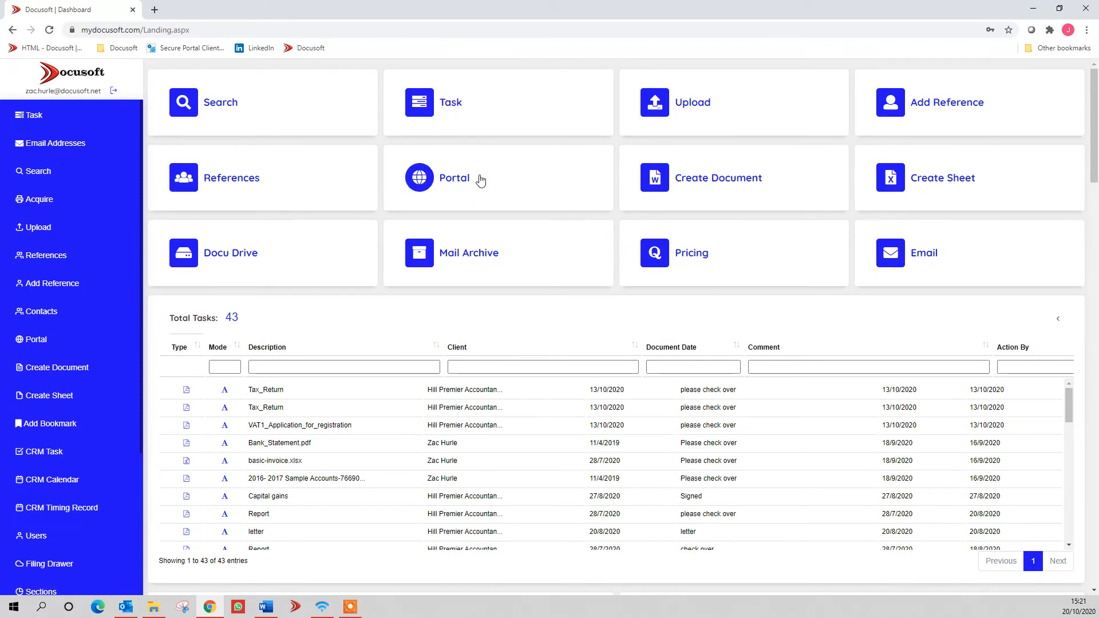
left_click(454, 177)
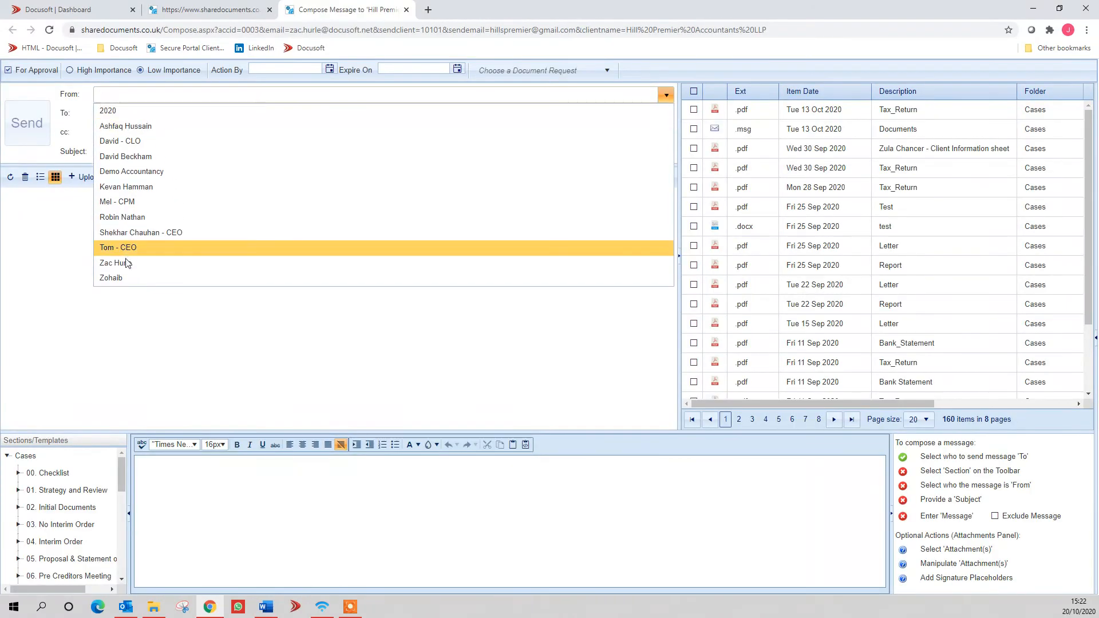
left_click(115, 263)
type("Please sign")
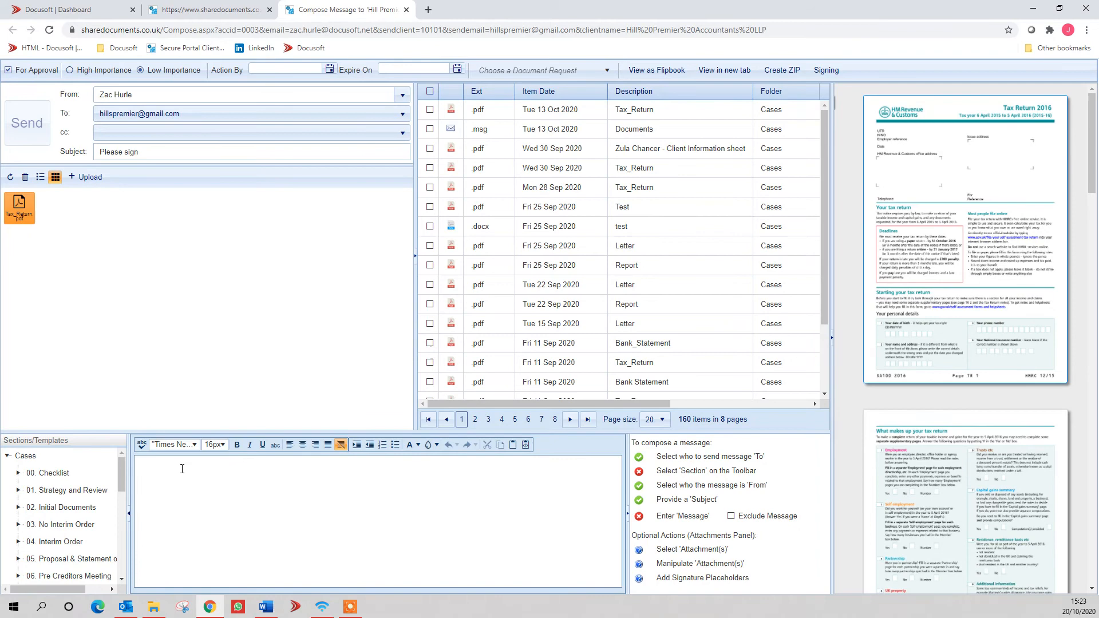
type("Hi")
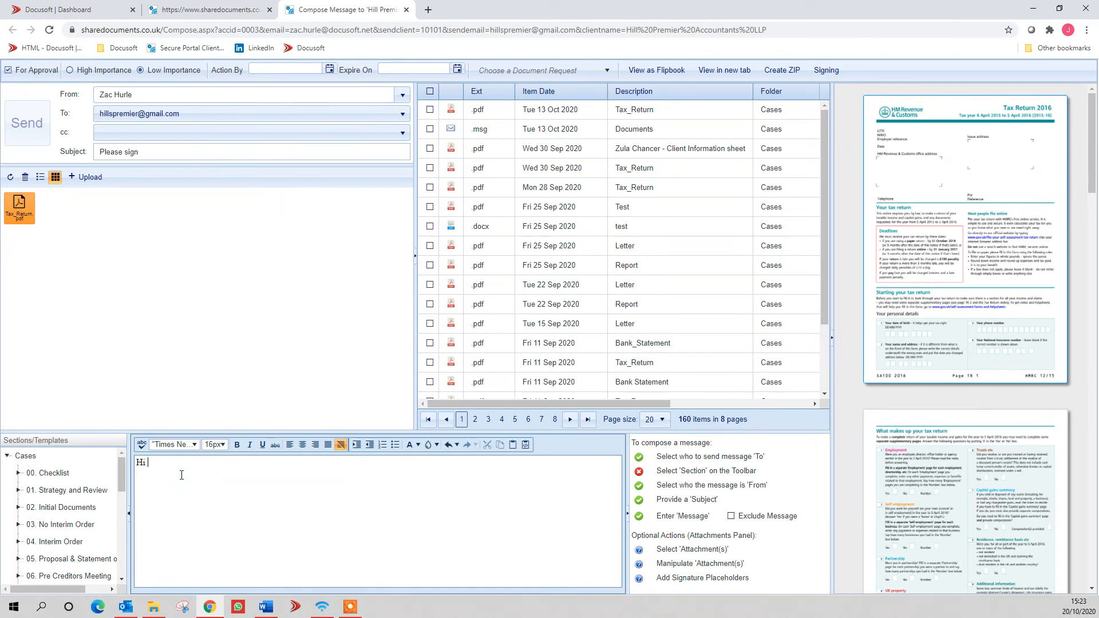
type("James")
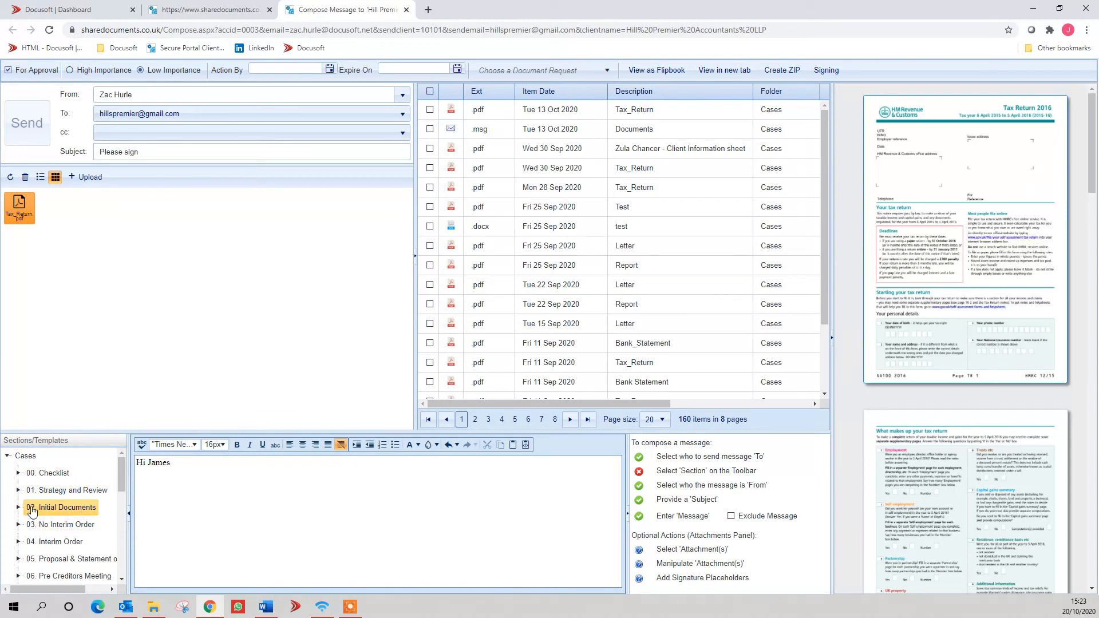
Step: File the message under 01. Strategy and Review, mark it For Approval, and show the Tax_Return attachment's options
left_click(72, 490)
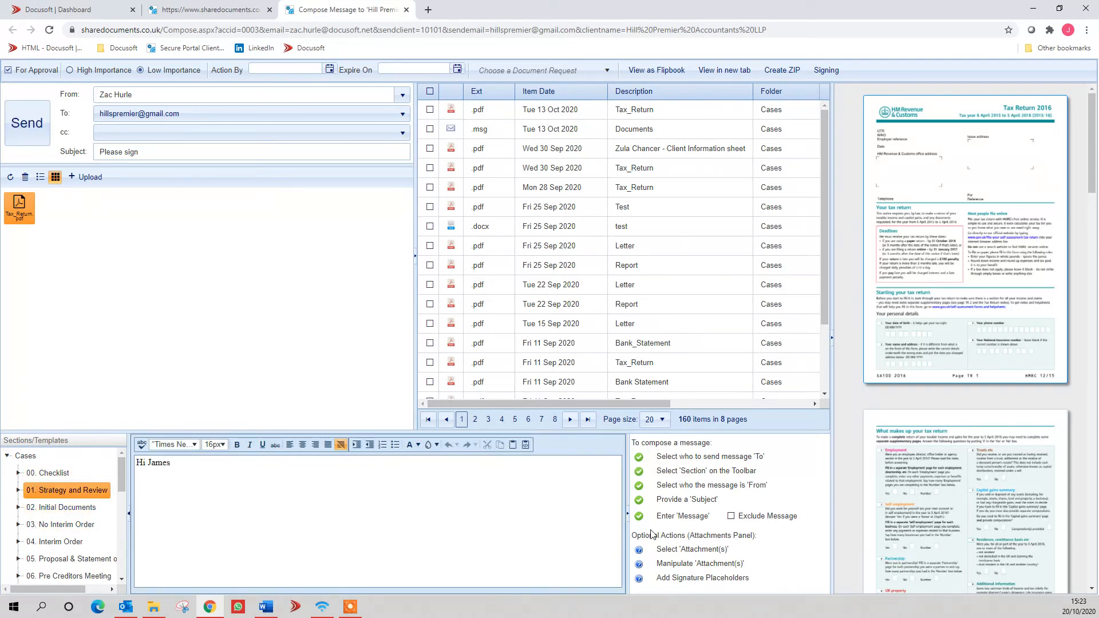
left_click(8, 70)
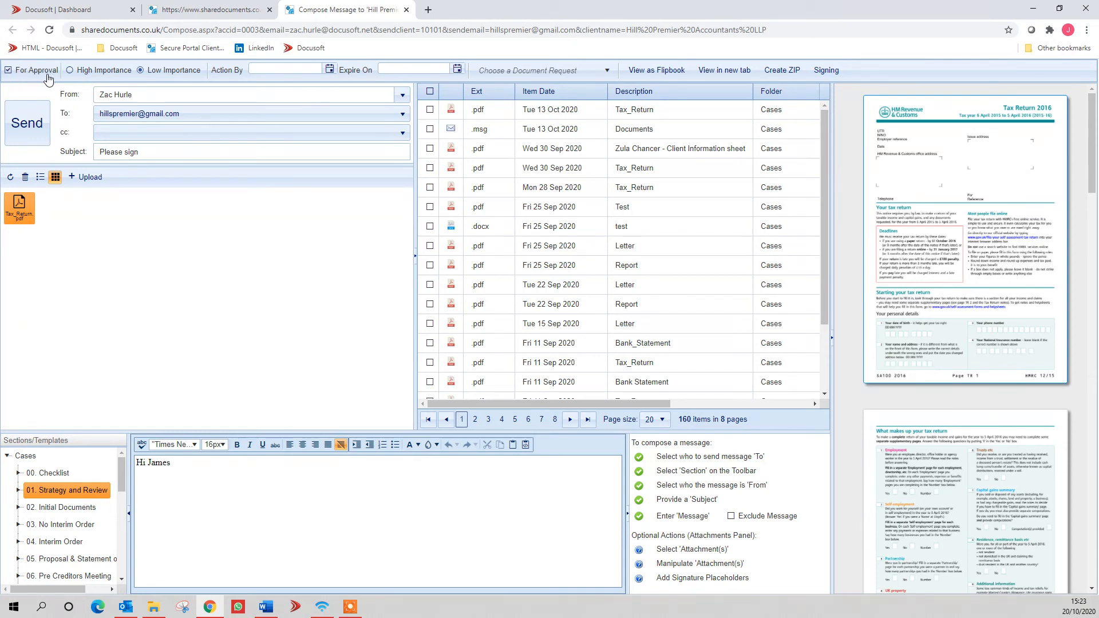
left_click(285, 68)
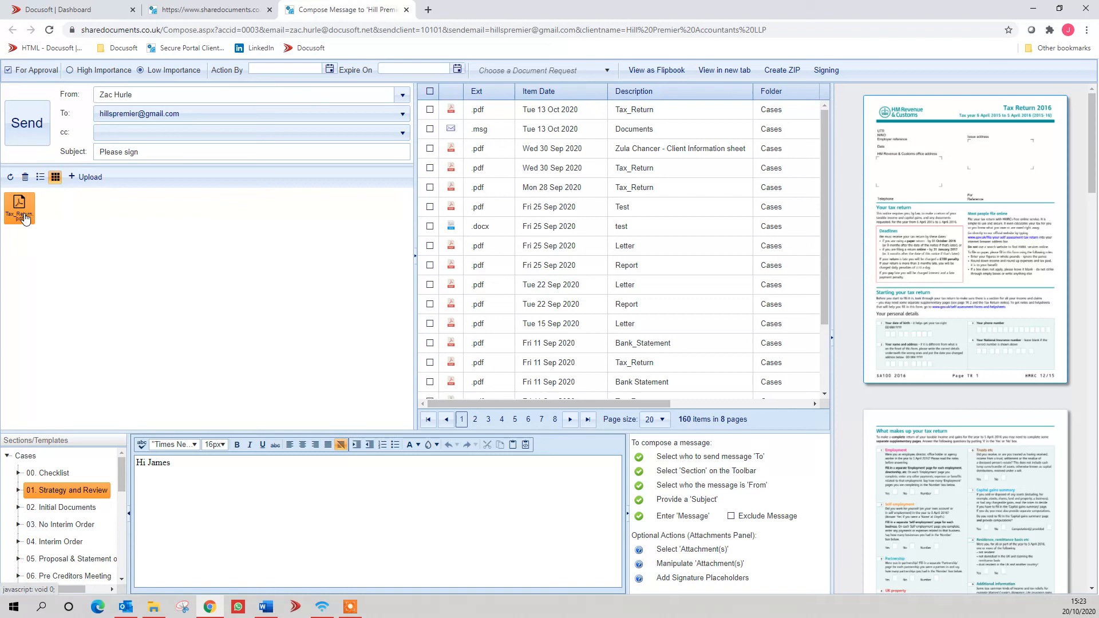
right_click(19, 208)
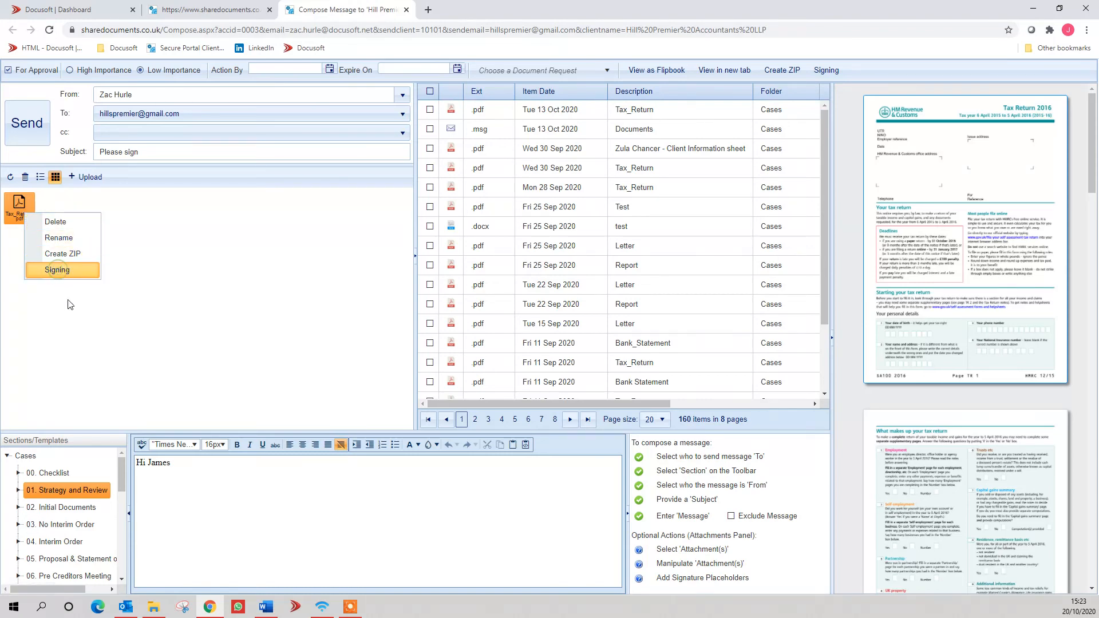
Step: Place signature and date placeholders on the Tax_Return pages, save the layout, and return to the message
left_click(56, 270)
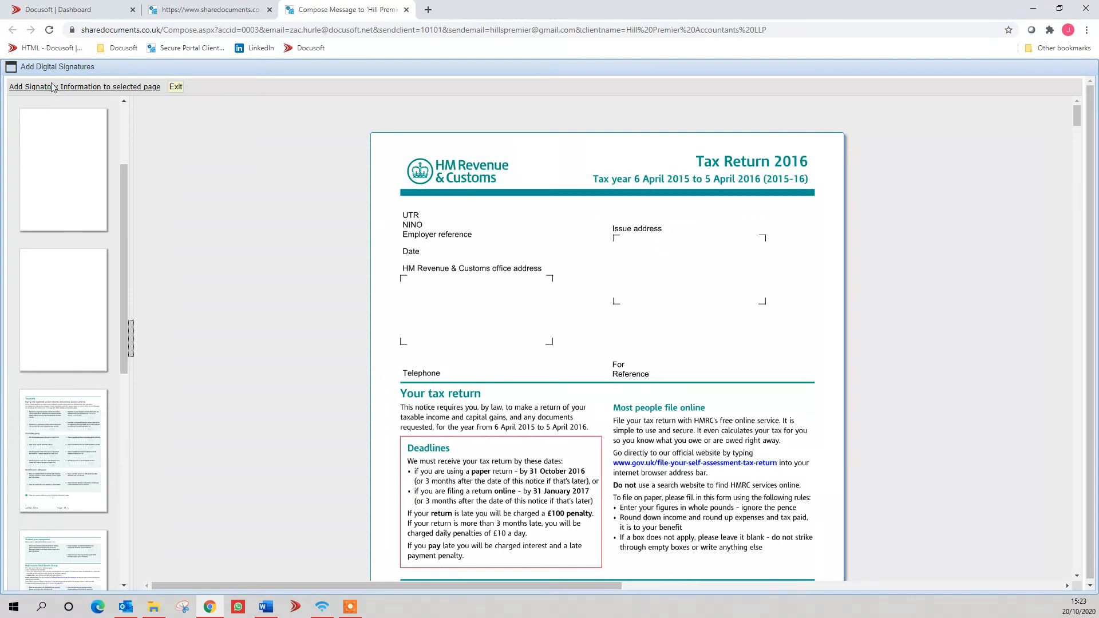
left_click(83, 86)
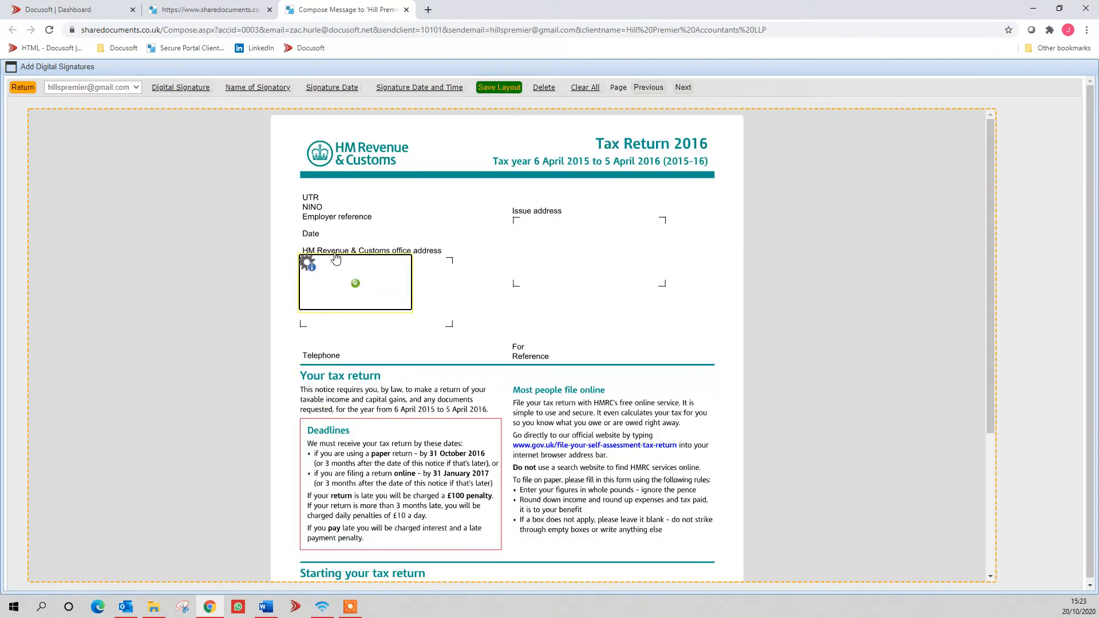
left_click_drag(354, 283, 327, 382)
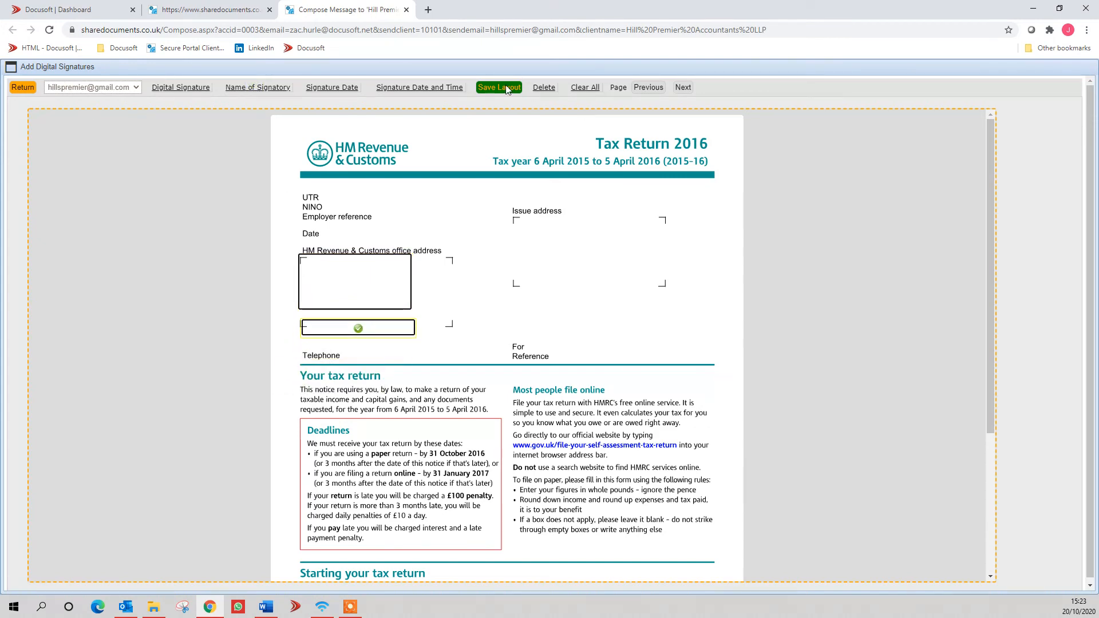
left_click(498, 87)
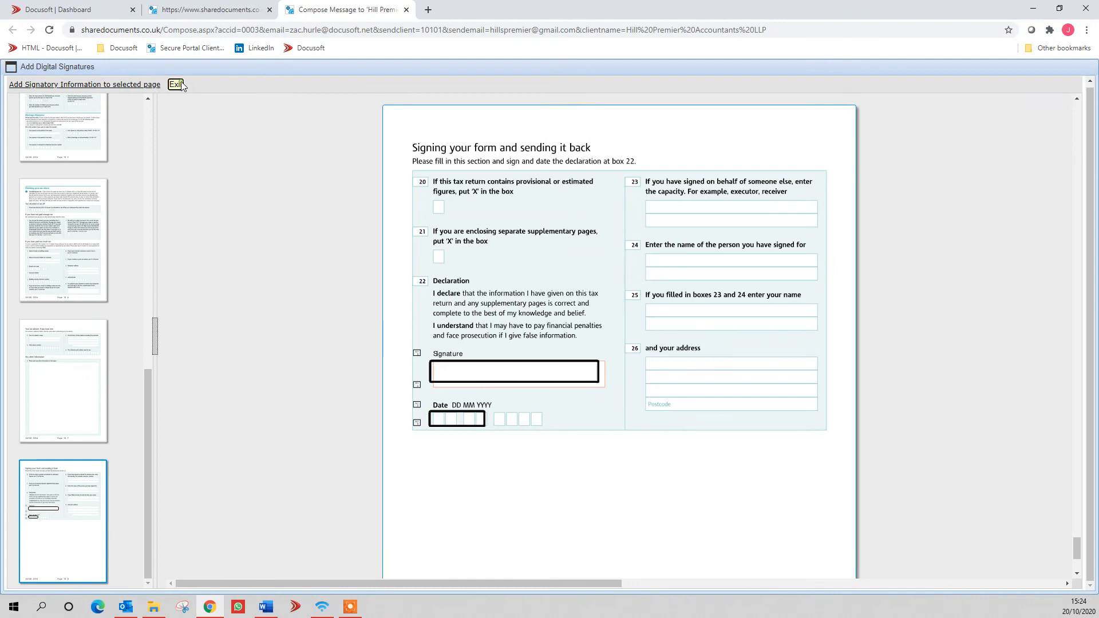
left_click(177, 84)
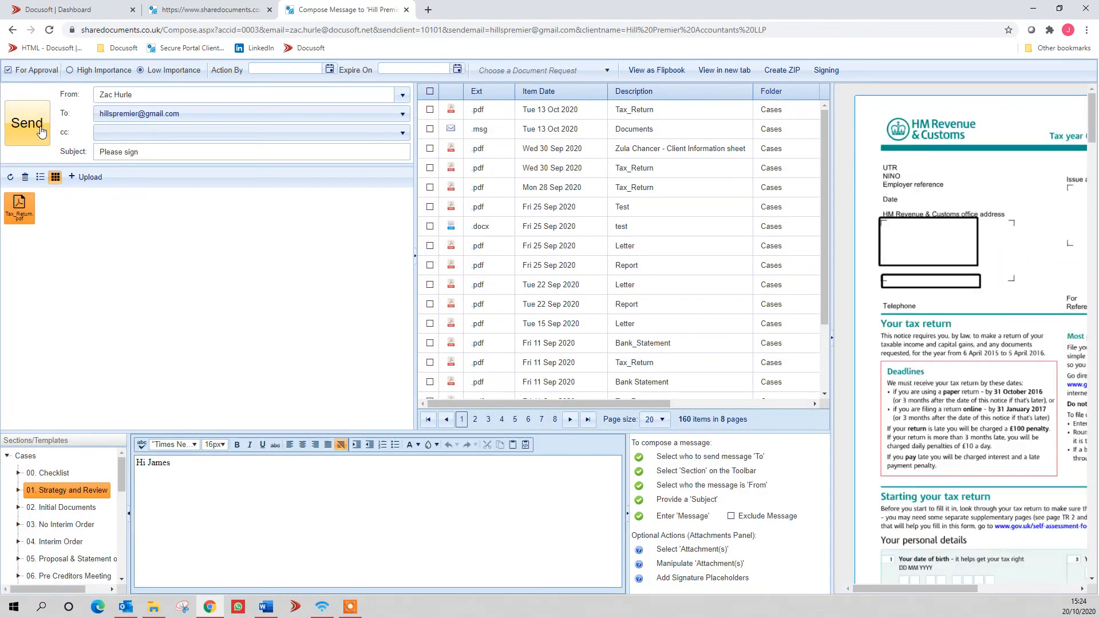
Step: Send the Please sign message to the client and confirm it goes for approval
left_click(27, 123)
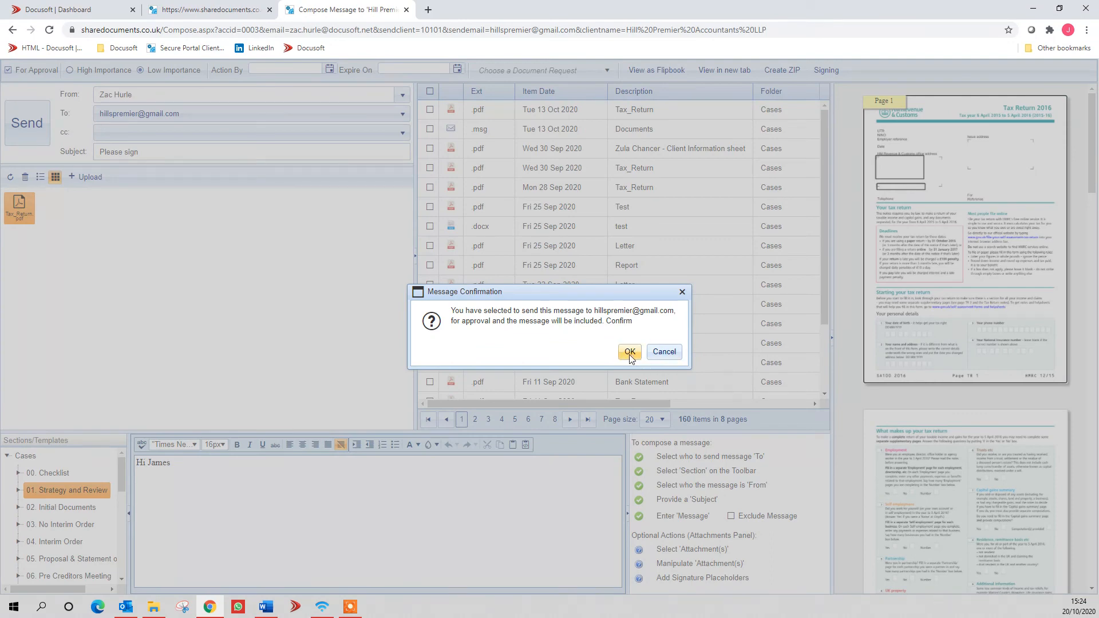
left_click(627, 351)
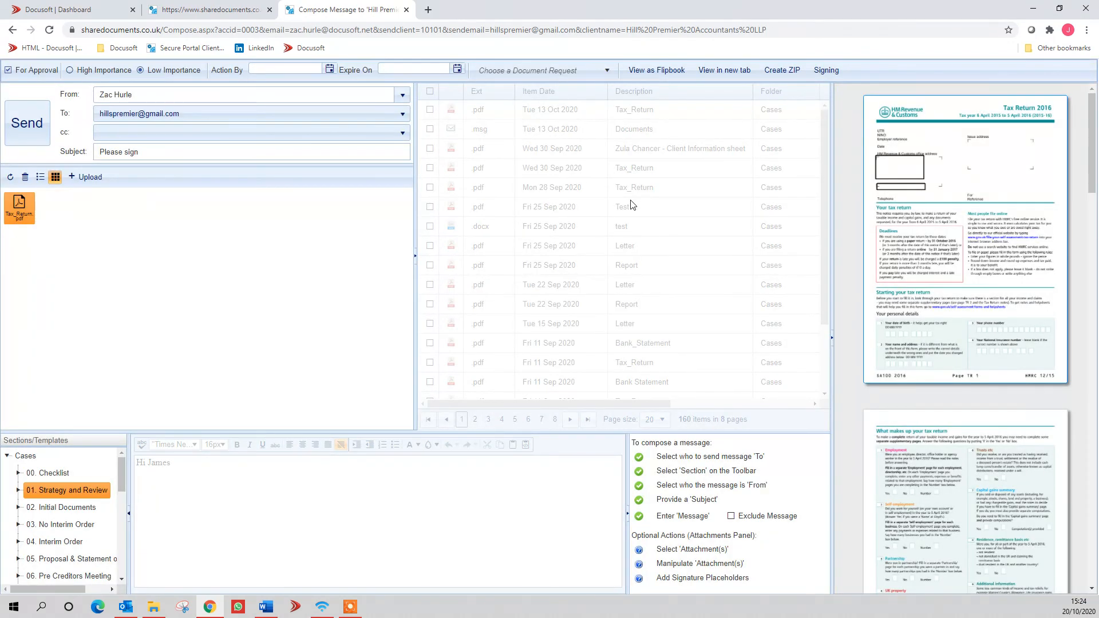
left_click(27, 123)
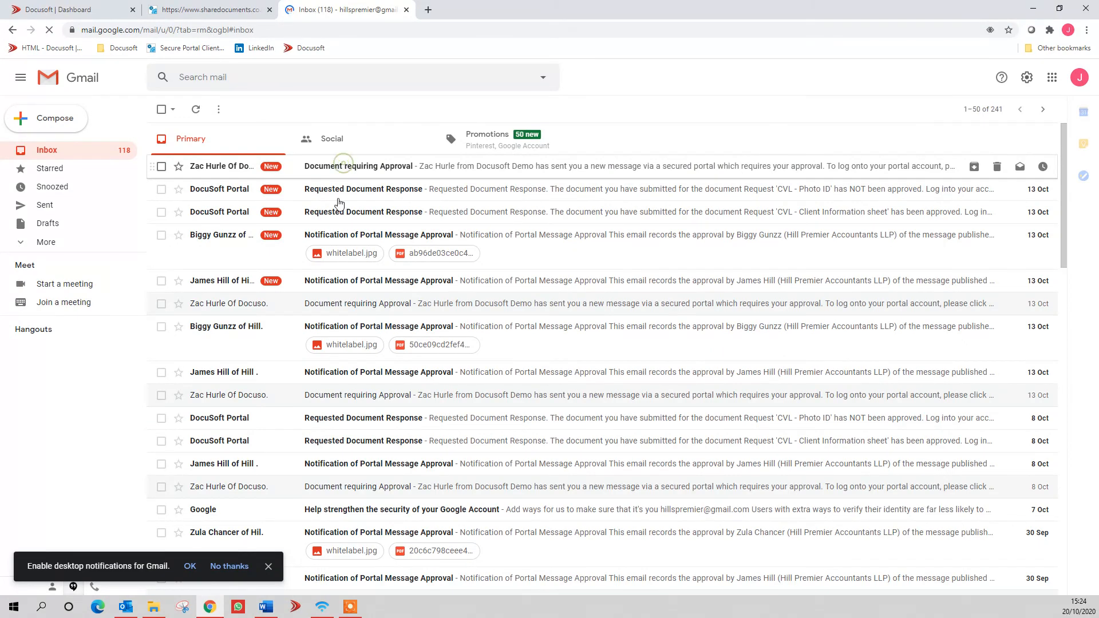
Step: Follow the Document requiring Approval email's link and sign in to the client portal
left_click(359, 166)
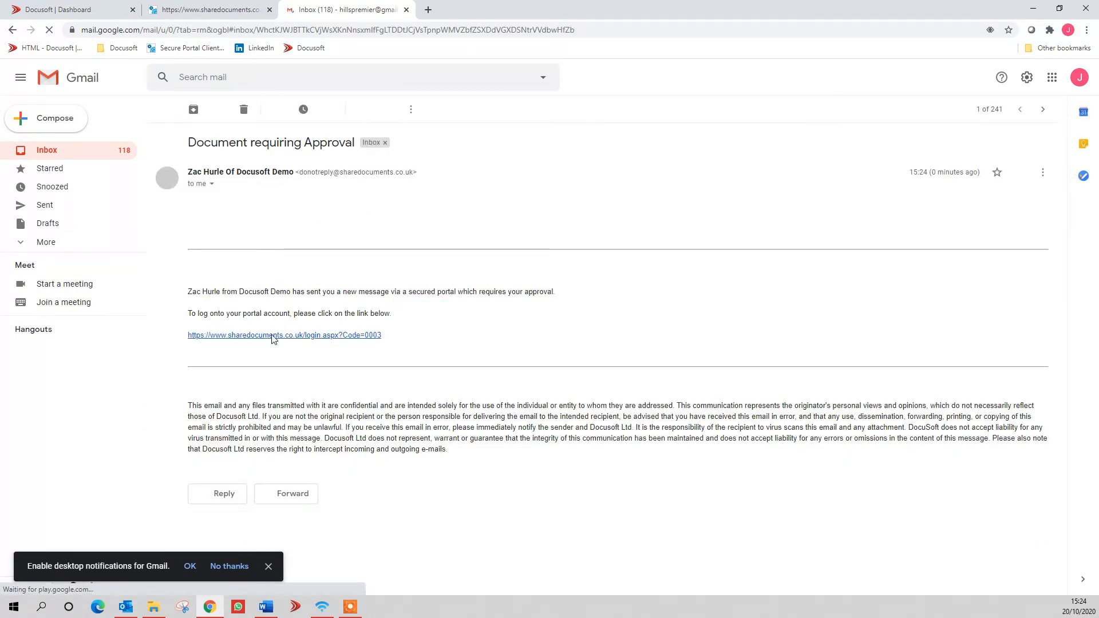
left_click(284, 334)
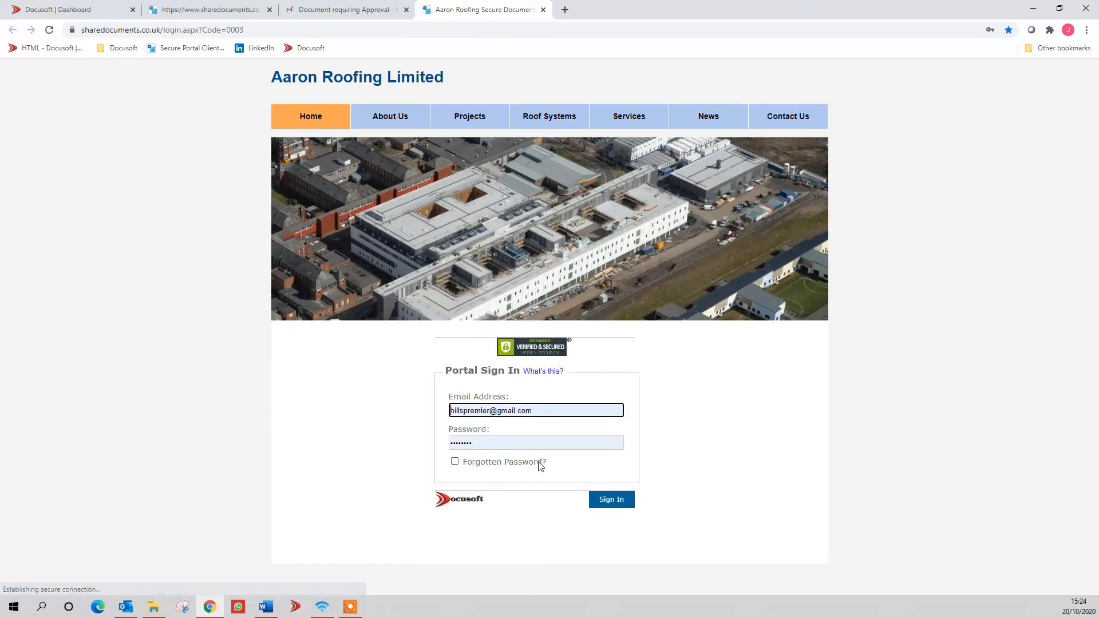
left_click(610, 499)
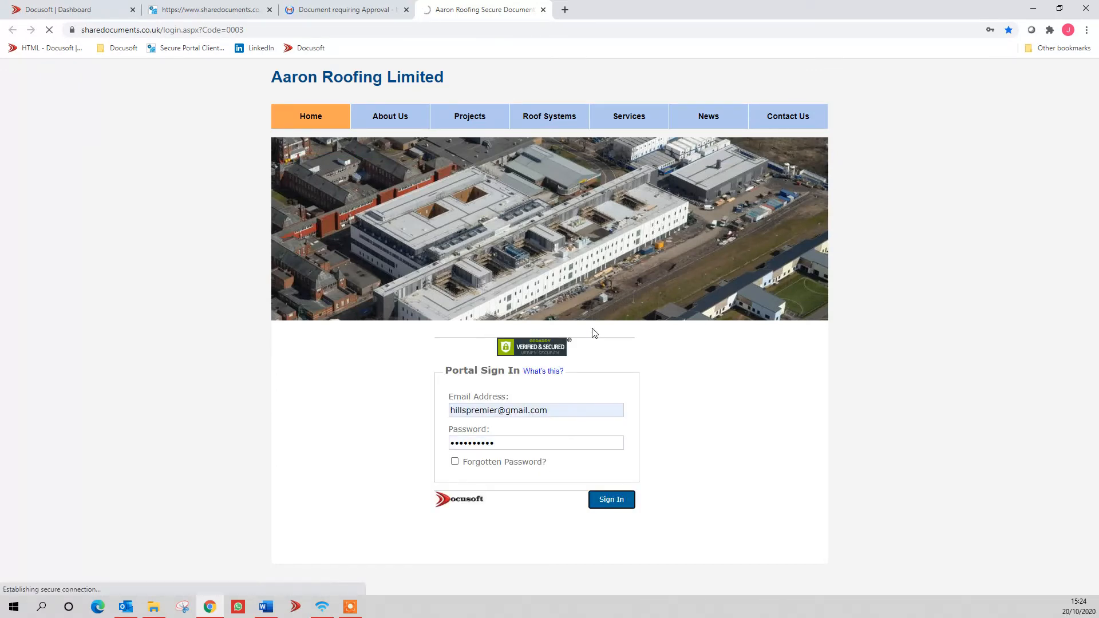
left_click(610, 499)
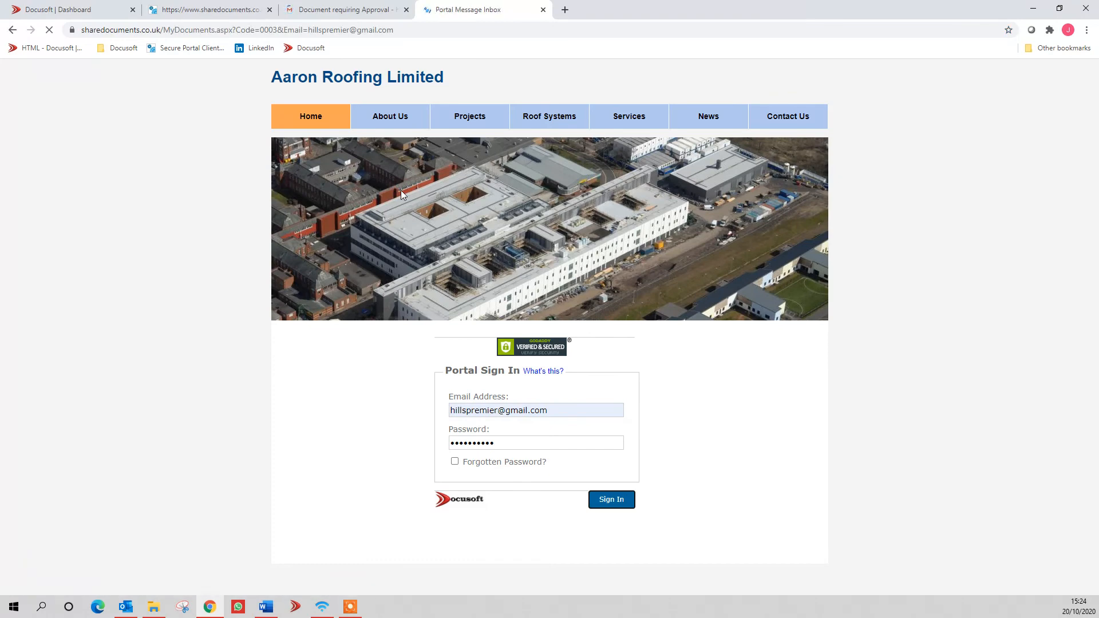
mouse_move(557, 195)
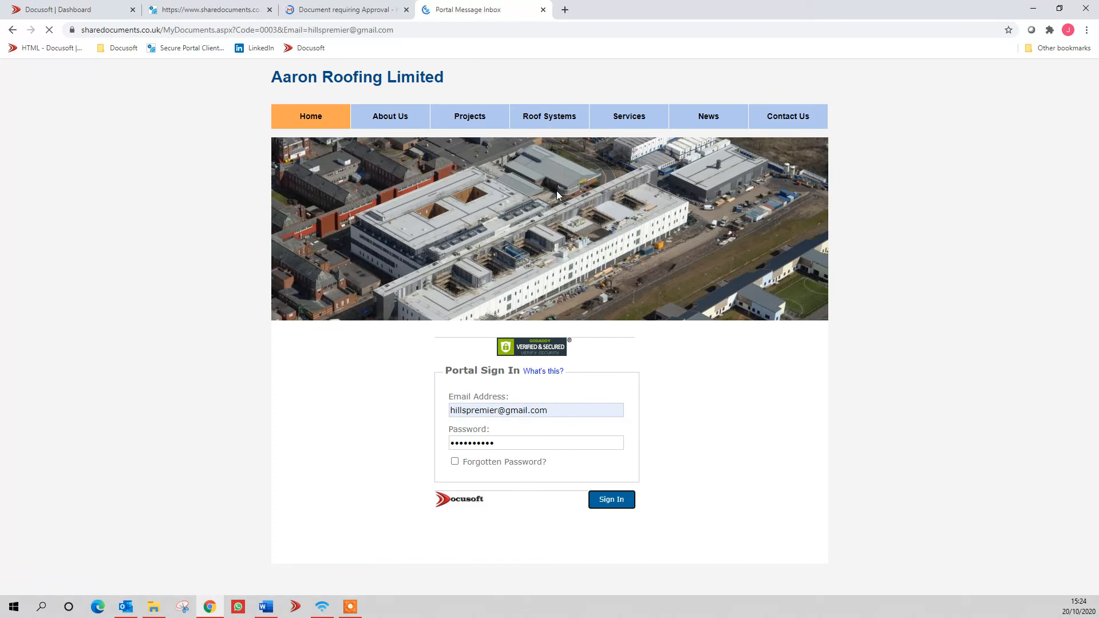
left_click(611, 500)
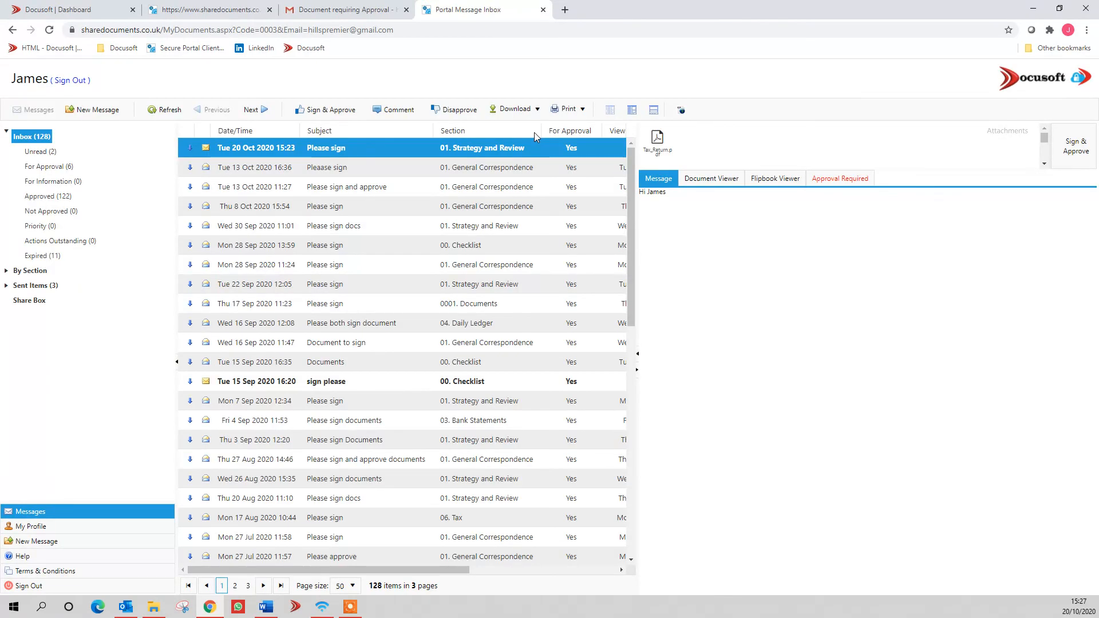
left_click(710, 178)
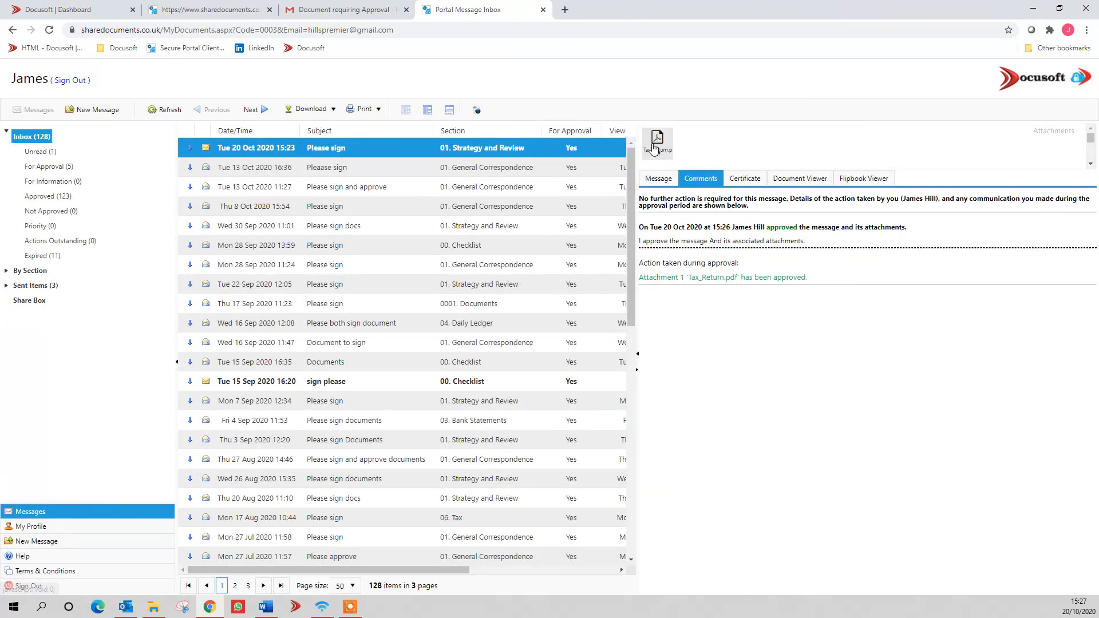
left_click(799, 179)
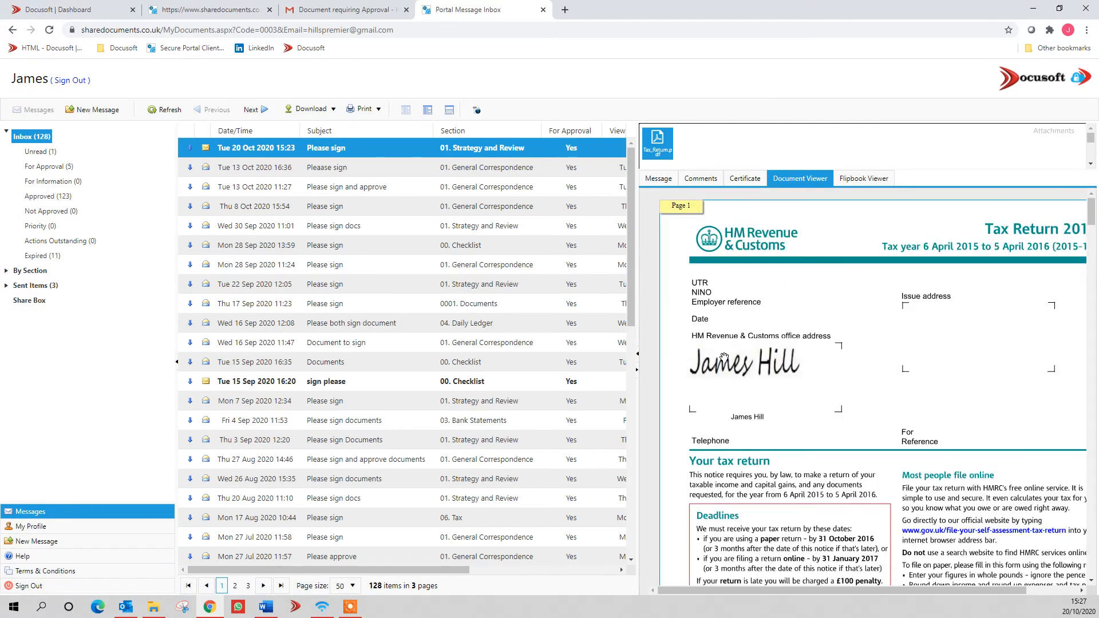
scroll("down", 3)
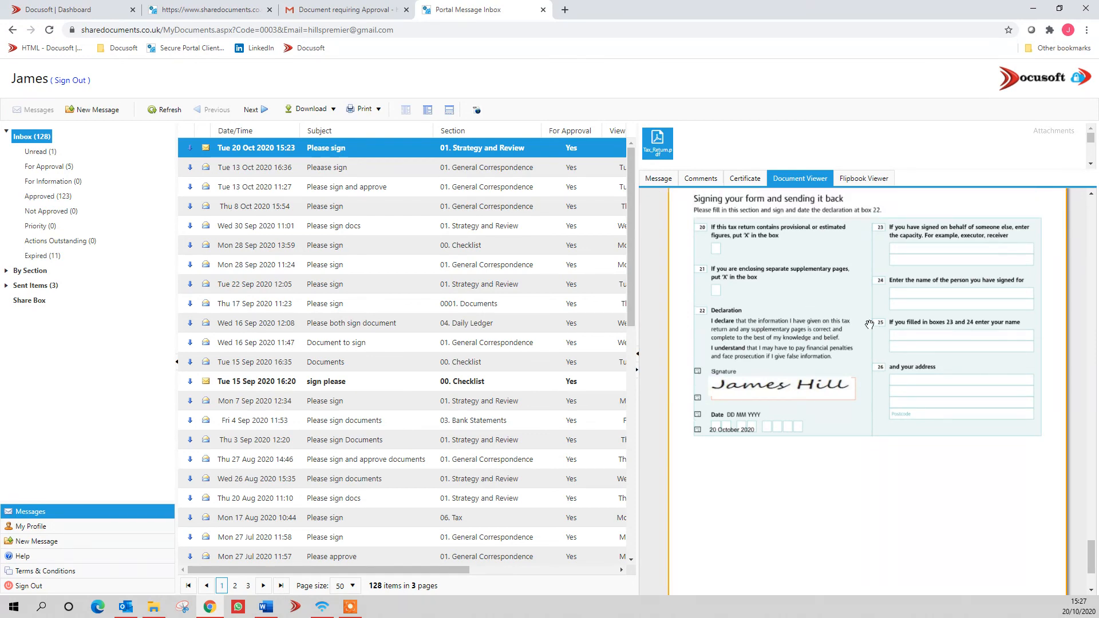
scroll("down", 3)
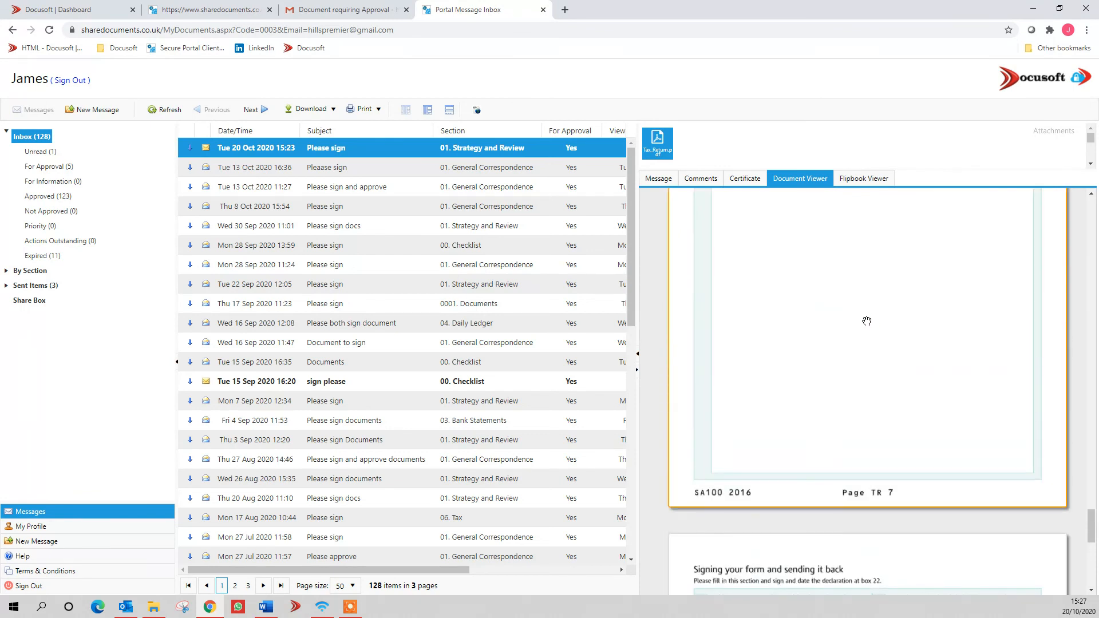